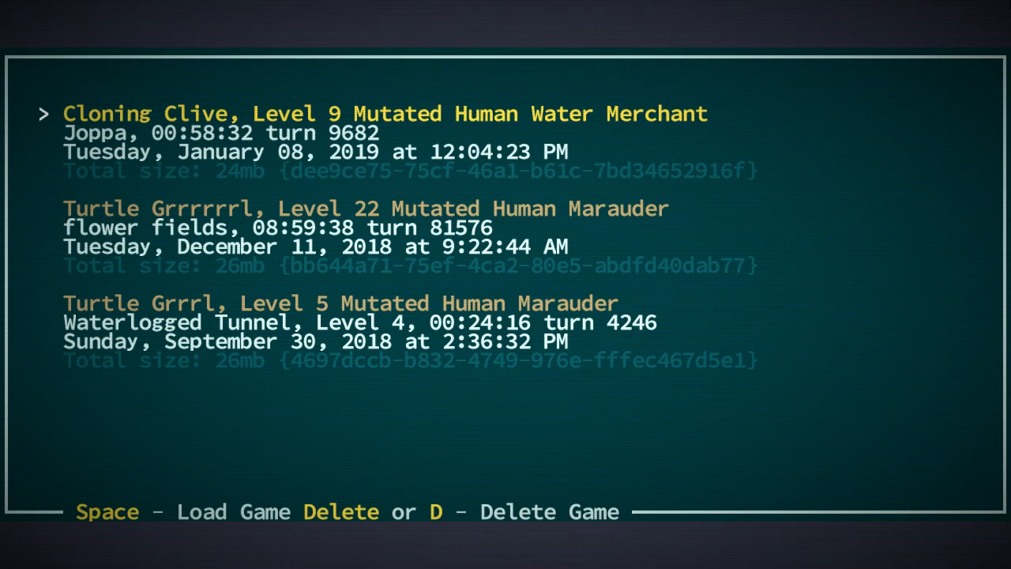
# Load the Cloning Clive Water Merchant save and bring up the active Quests journal
pyautogui.press('space')
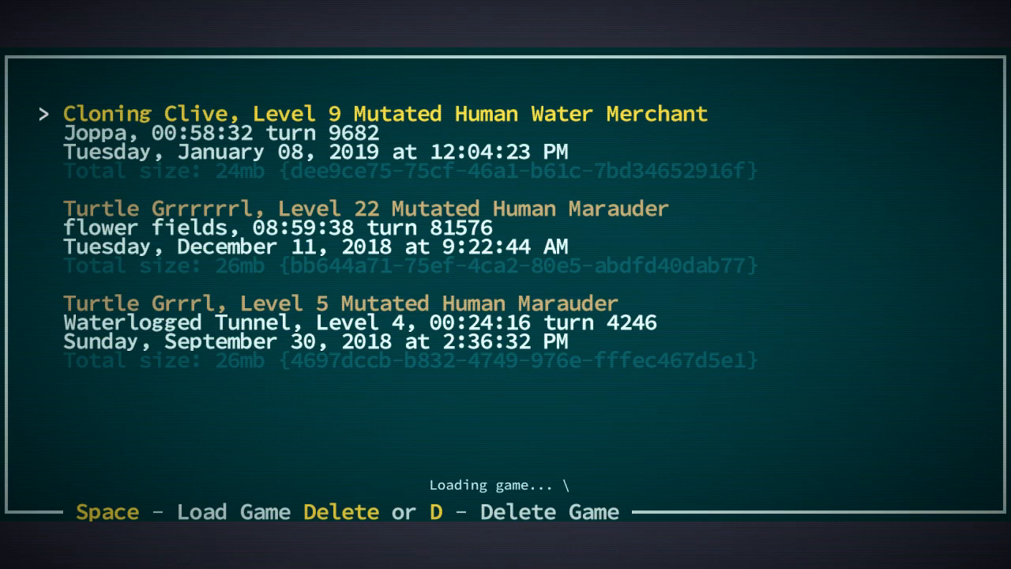
pyautogui.press('space')
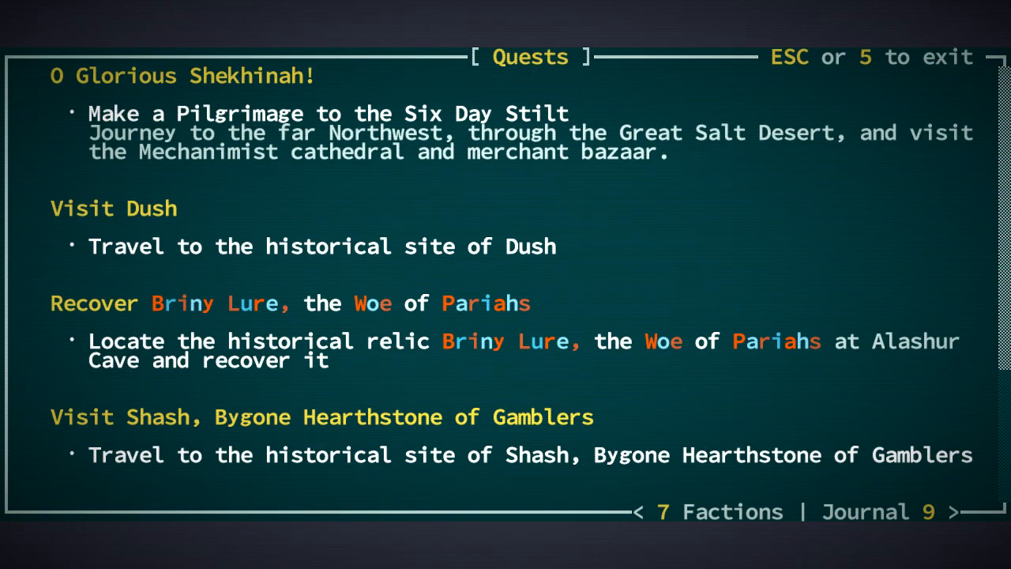
# Scroll through the quest list, close it, and travel the world map until 'You're lost!' appears
pyautogui.scroll(-3)
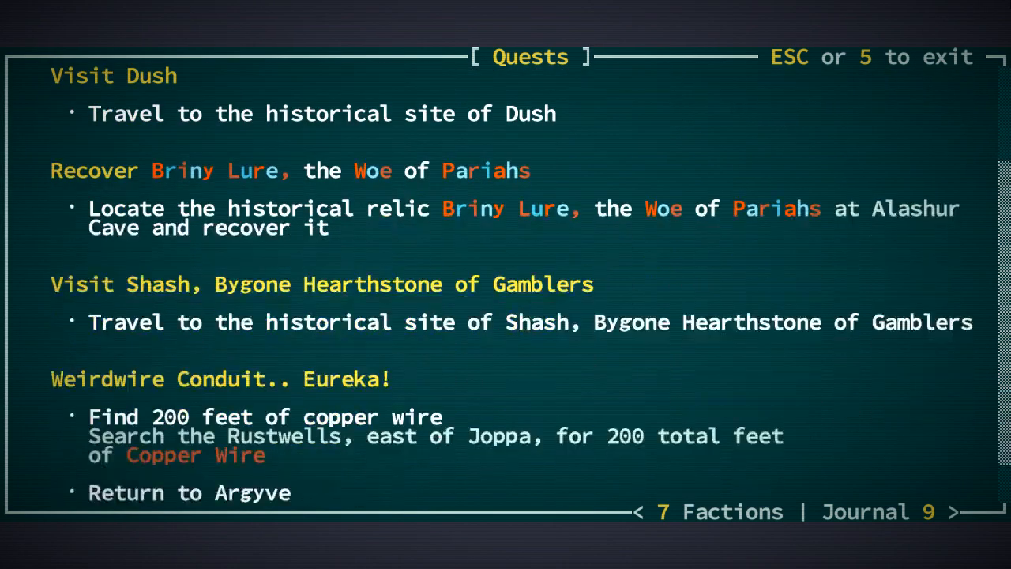
pyautogui.scroll(-3)
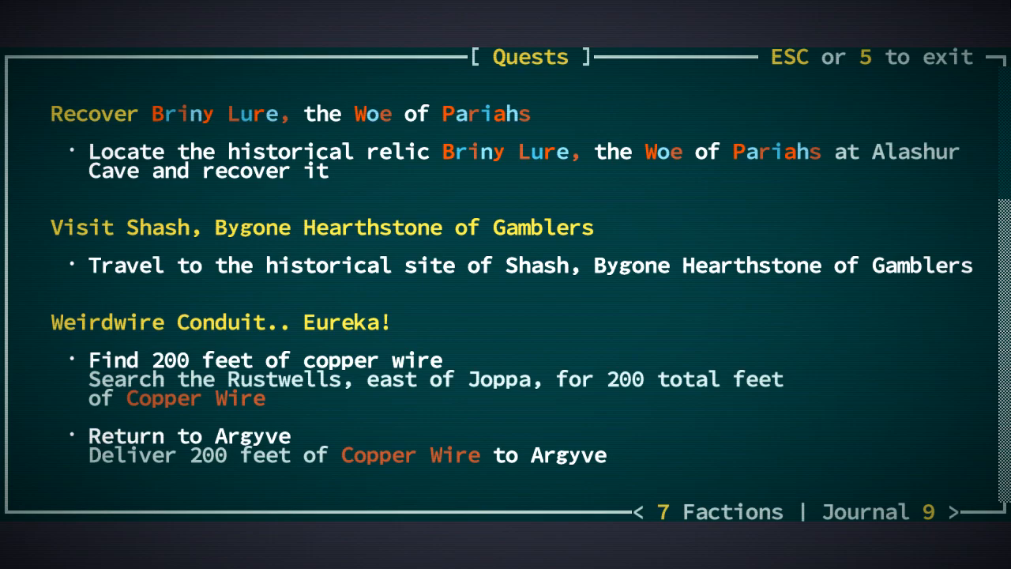
pyautogui.press('Escape')
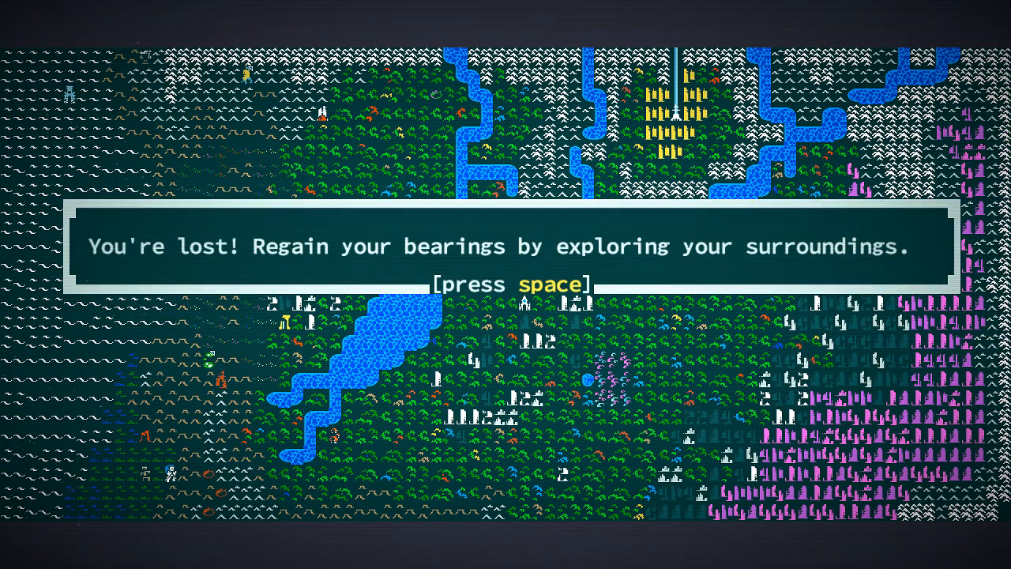
# Dismiss the lost warning, read the Baetyl's description, review worn equipment, then Look at the Mechanimist preacher
pyautogui.press('space')
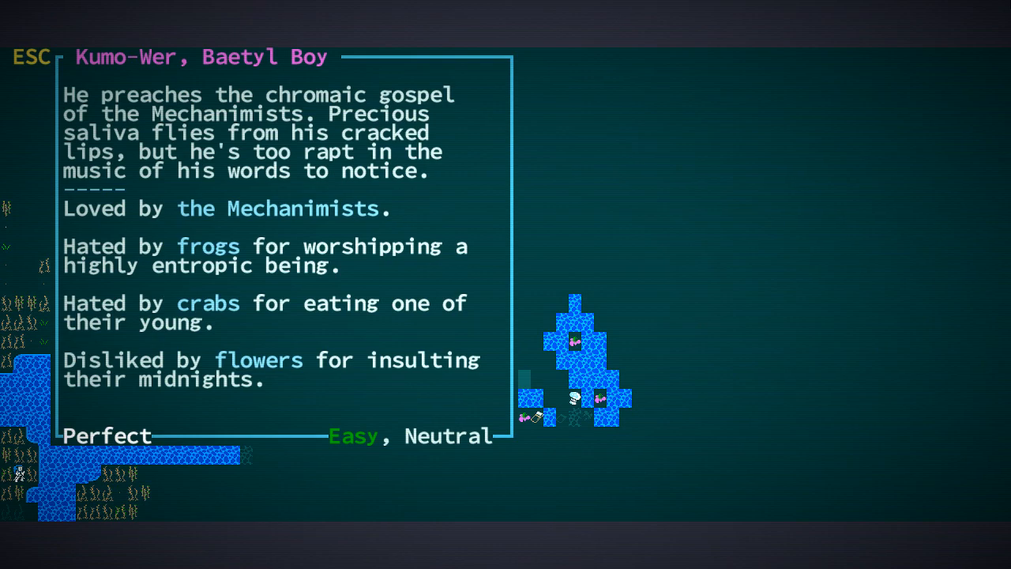
pyautogui.press('Escape')
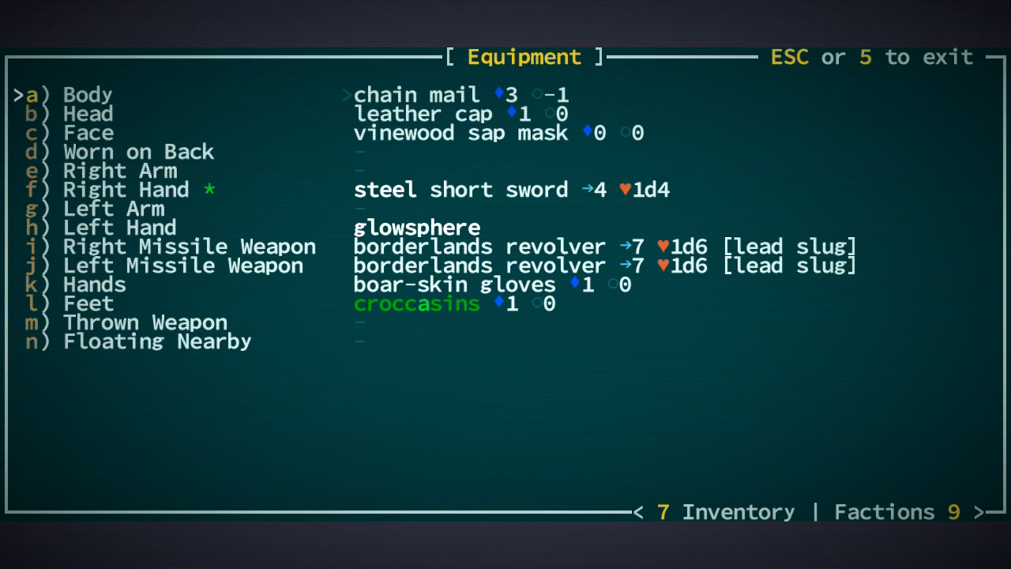
pyautogui.press('Escape')
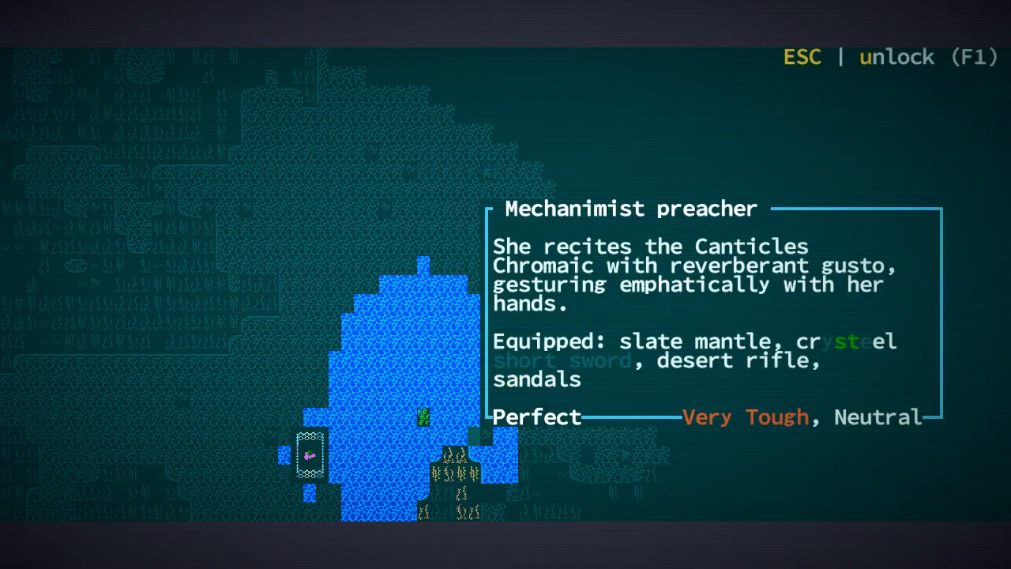
# Close the preacher's description and walk past the snapjaw corpse into the crowd of creatures
pyautogui.press('Escape')
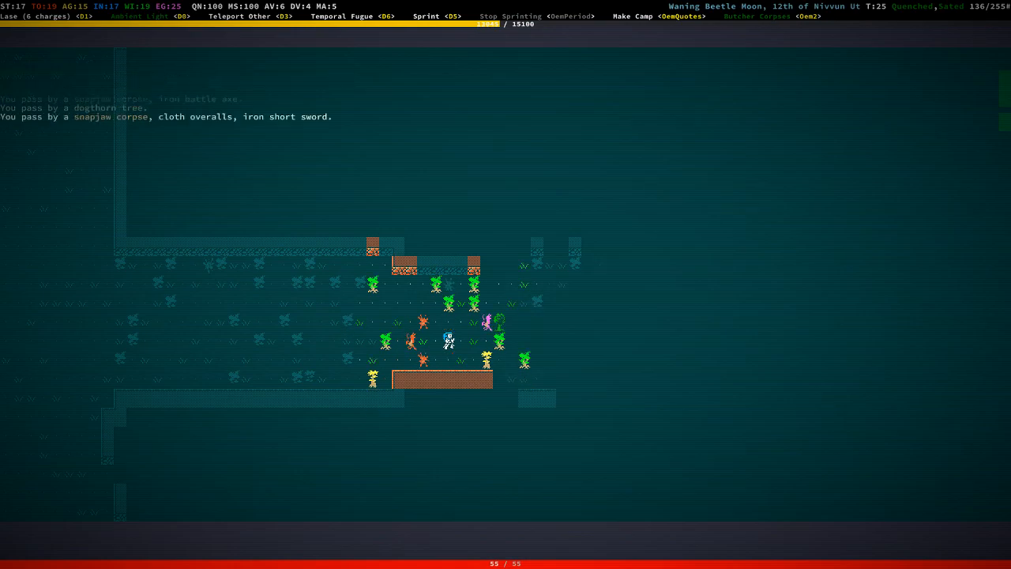
# Review equipment, rummage the container with the snapjaw corpse and dagger, then reach the quiet pig farm
pyautogui.press('e')
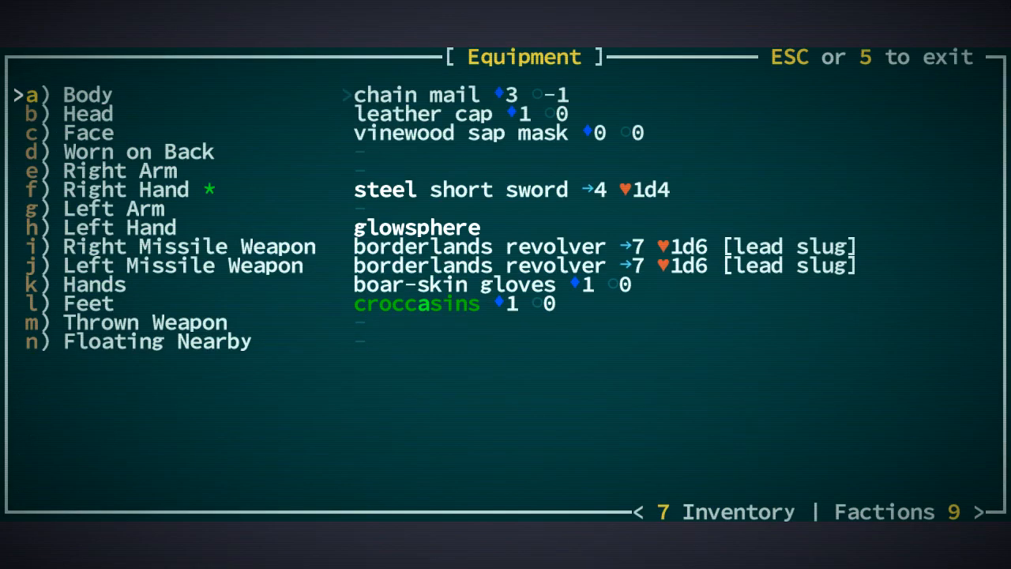
pyautogui.press('Escape')
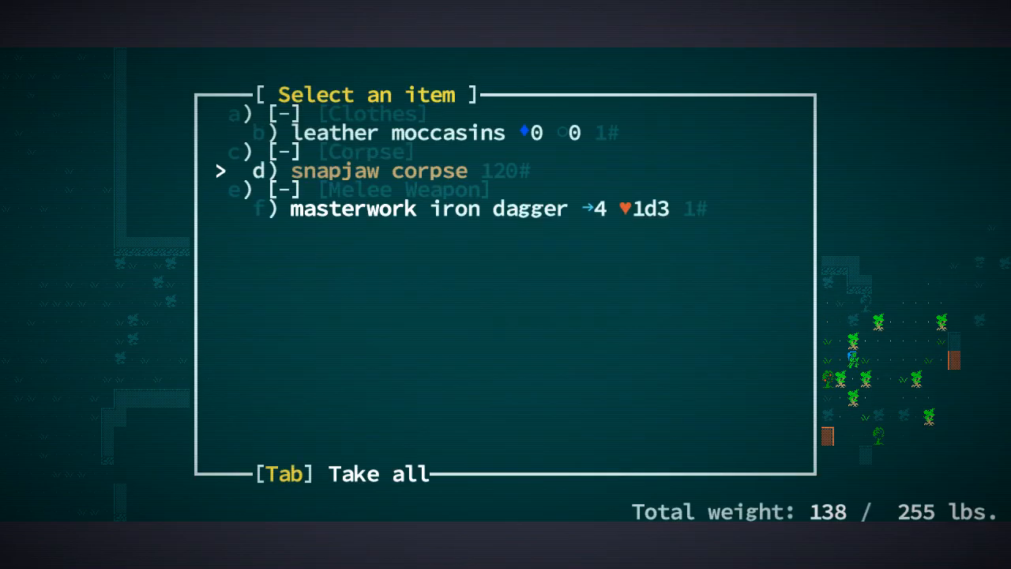
pyautogui.press('f')
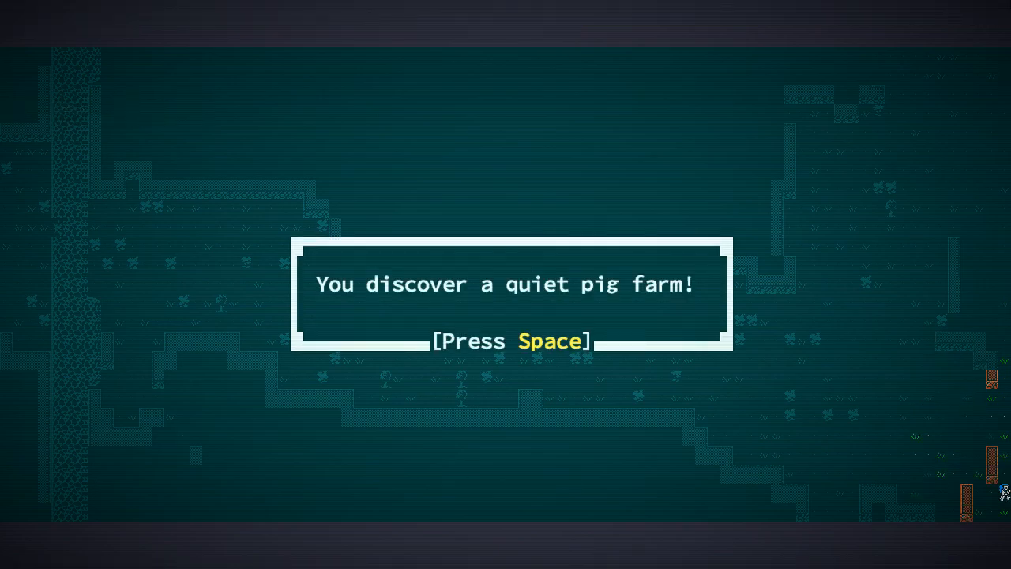
# Dismiss the pig farm, lost and regained-bearings notices, then open the container with the painted wide-brimmed hat
pyautogui.press('space')
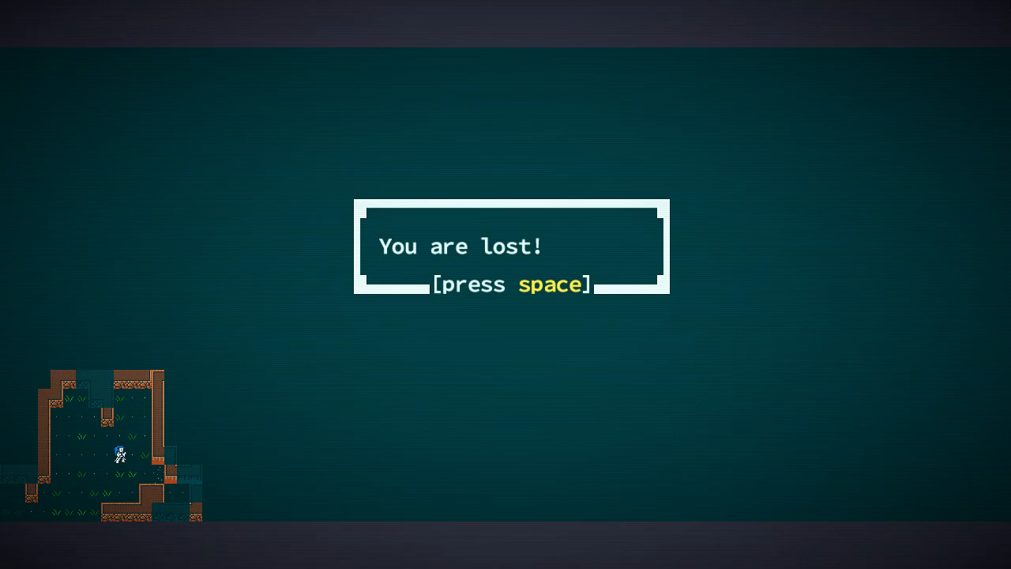
pyautogui.press('space')
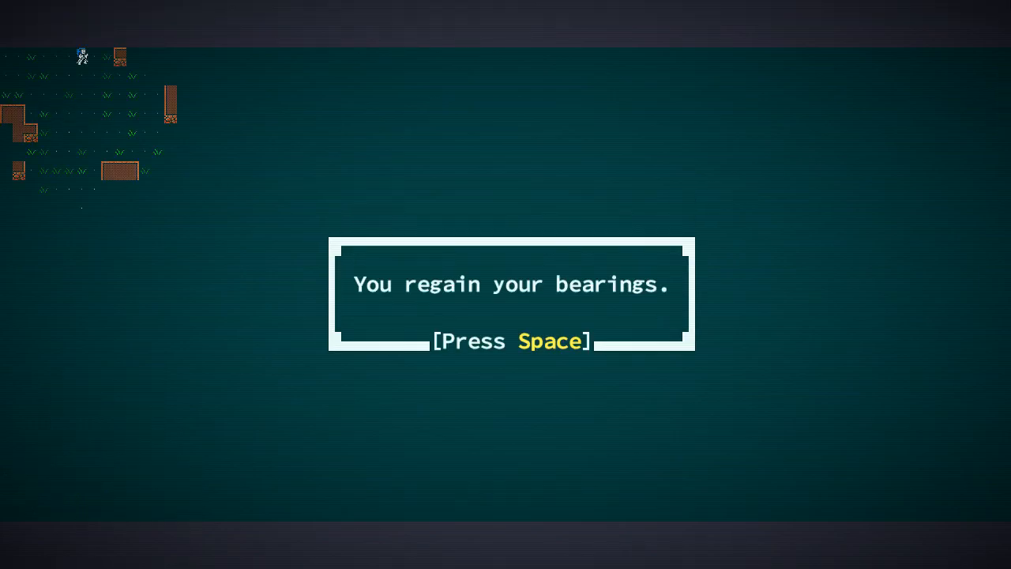
pyautogui.press('space')
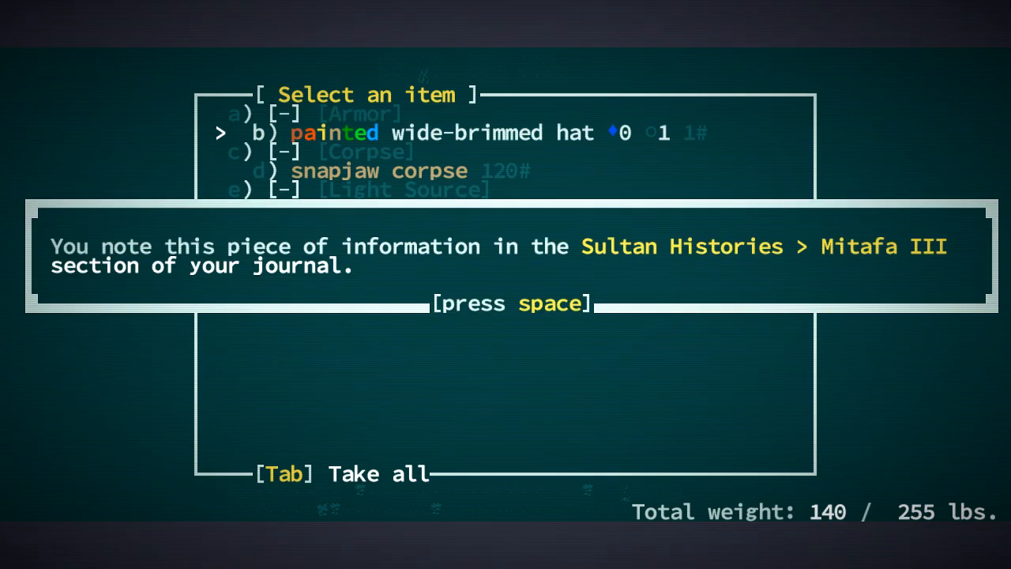
# Read the painted leather moccasins' Mitafa III description, close the item list and open the Character Sheet
pyautogui.press('space')
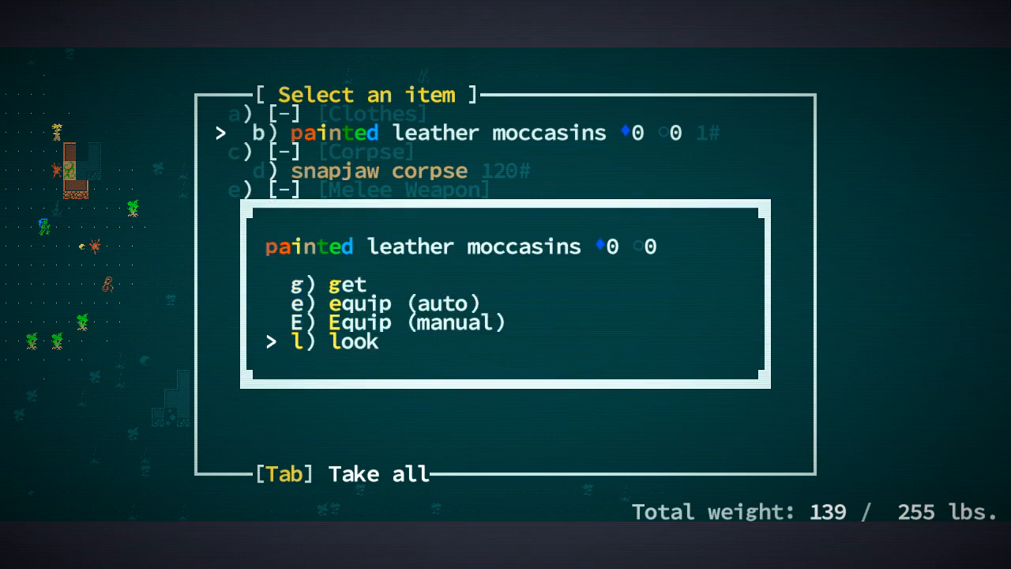
pyautogui.click(325, 341)
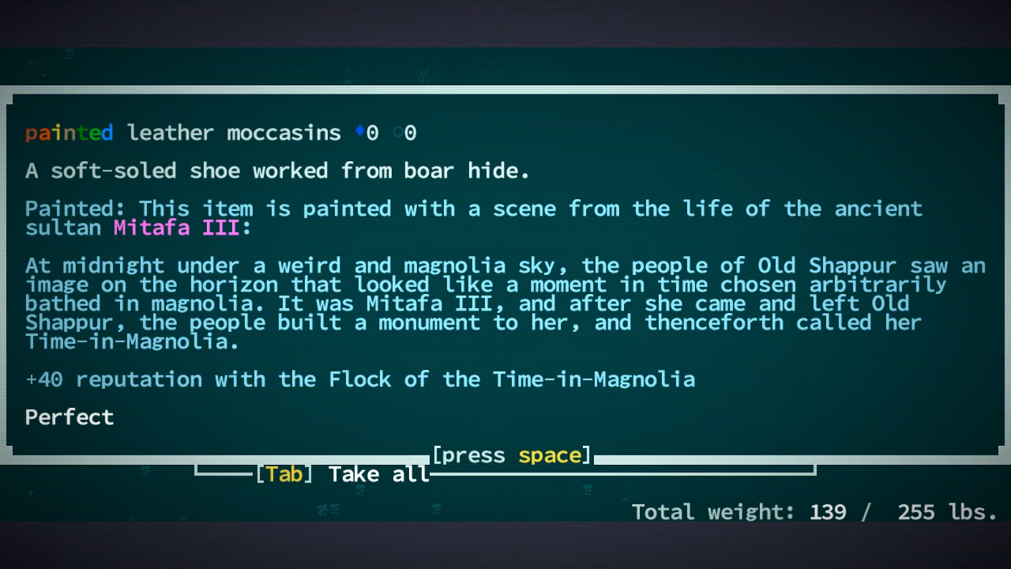
pyautogui.press('space')
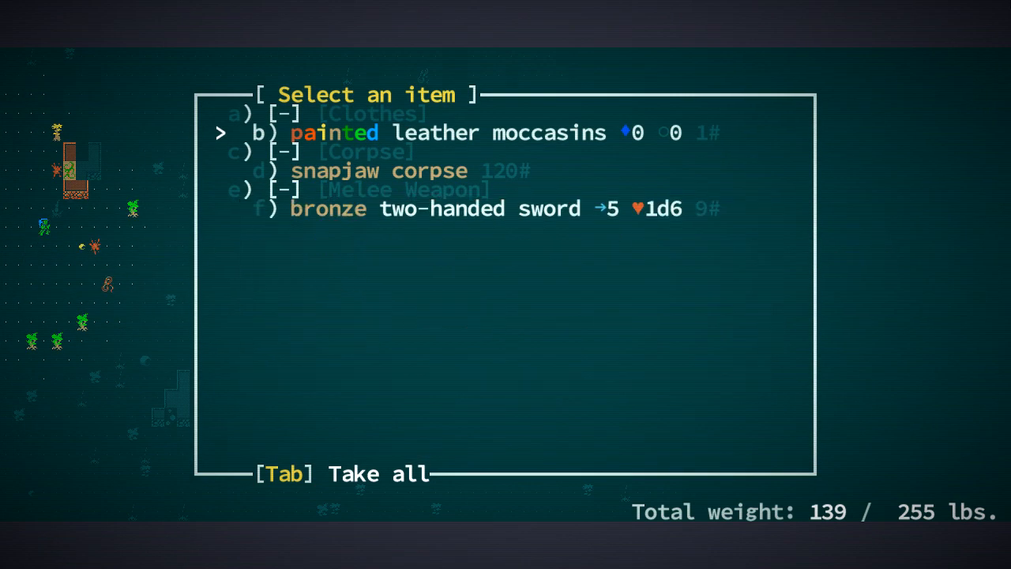
pyautogui.press('Escape')
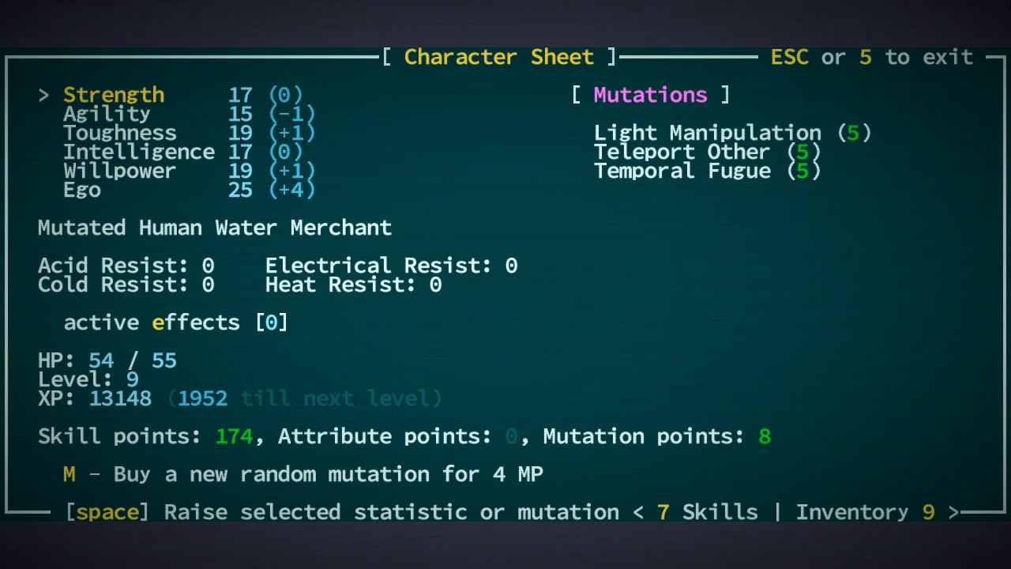
# Close the character sheet and fight the attacking jilted lovers with the laser beam until they die and XP is gained
pyautogui.press('Escape')
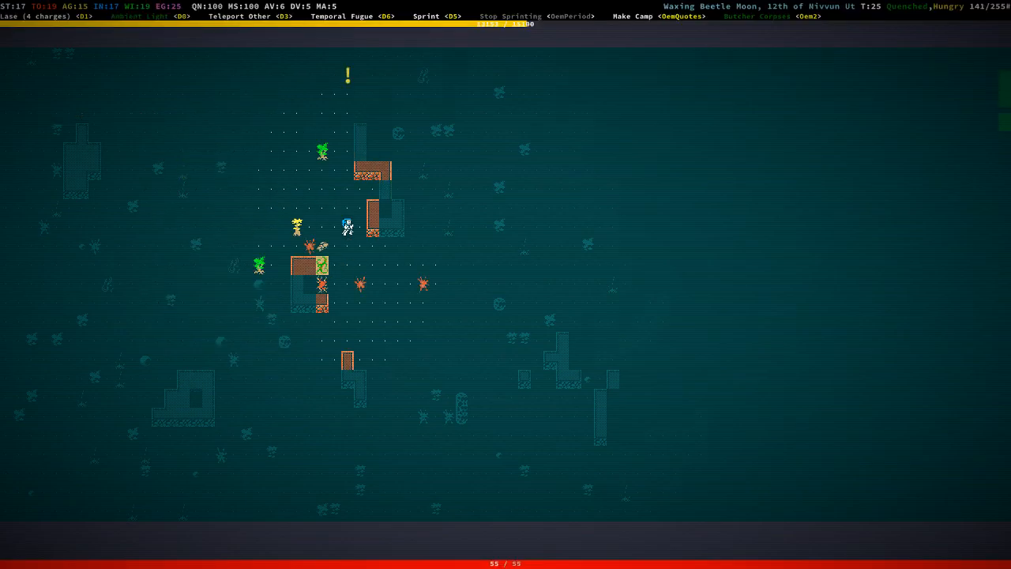
pyautogui.press('D1')
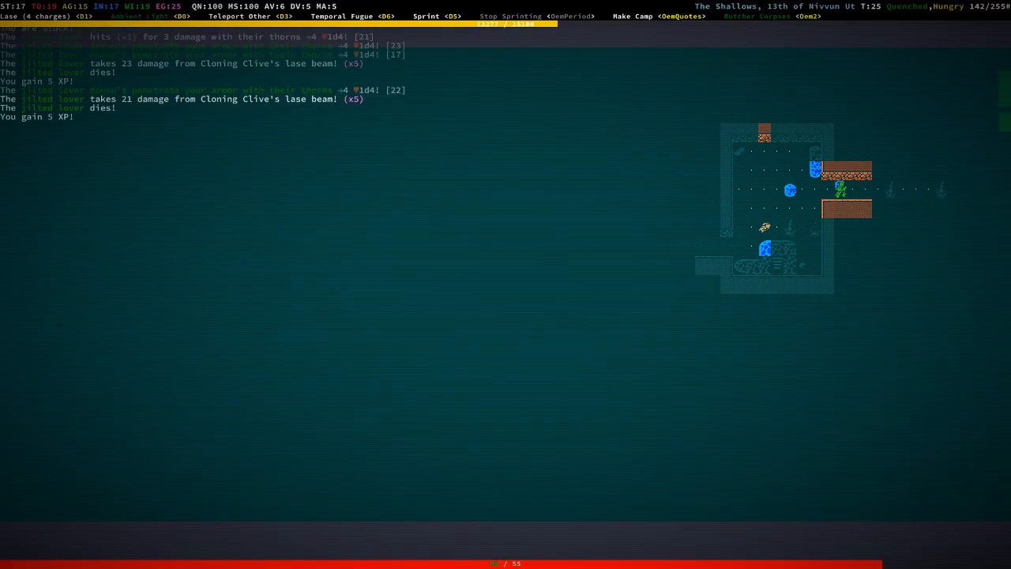
pyautogui.press('Right')
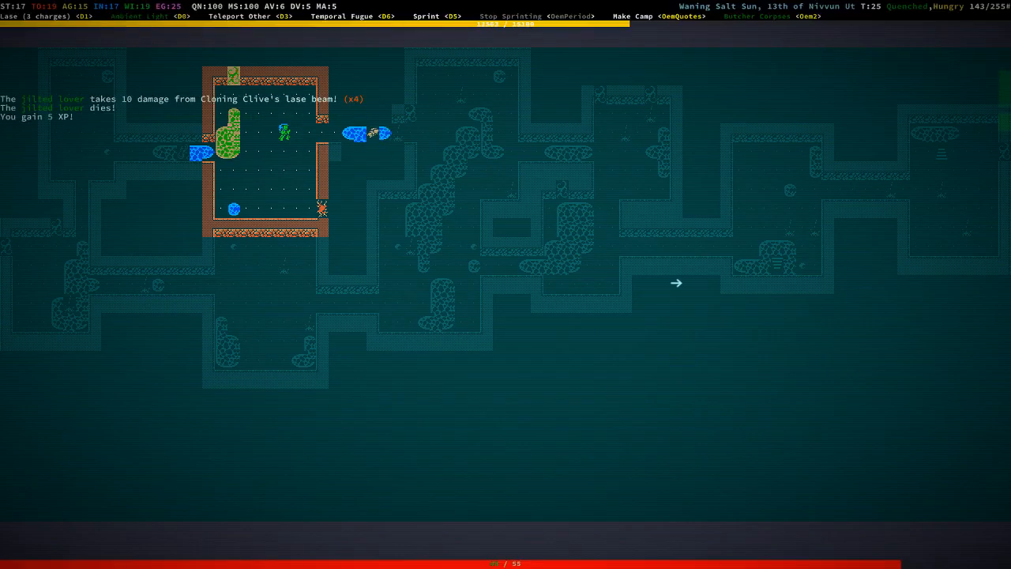
pyautogui.moveTo(942, 376)
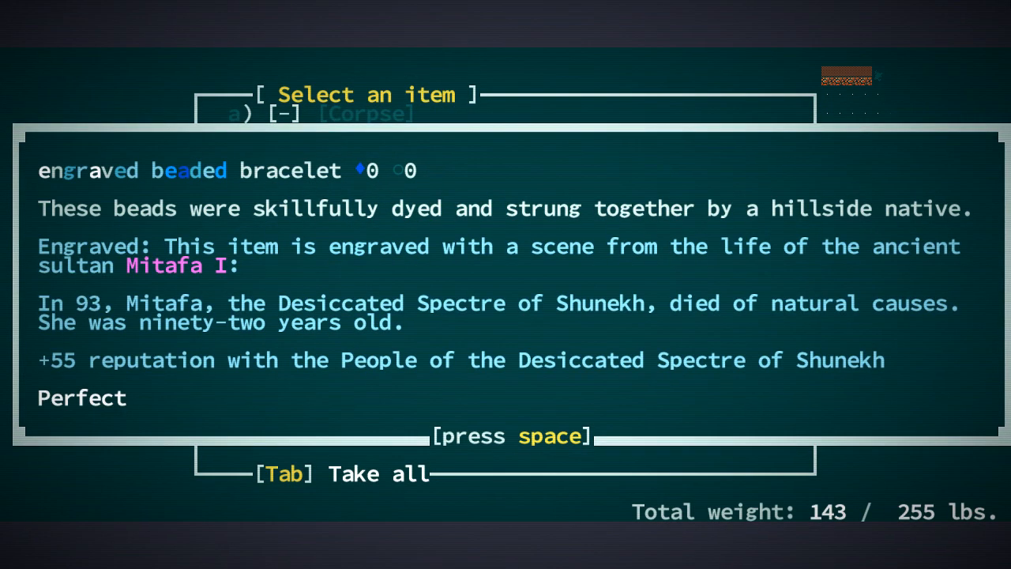
# Take the engraved beaded bracelet from the snapjaw corpse and walk on past the other remains
pyautogui.press('space')
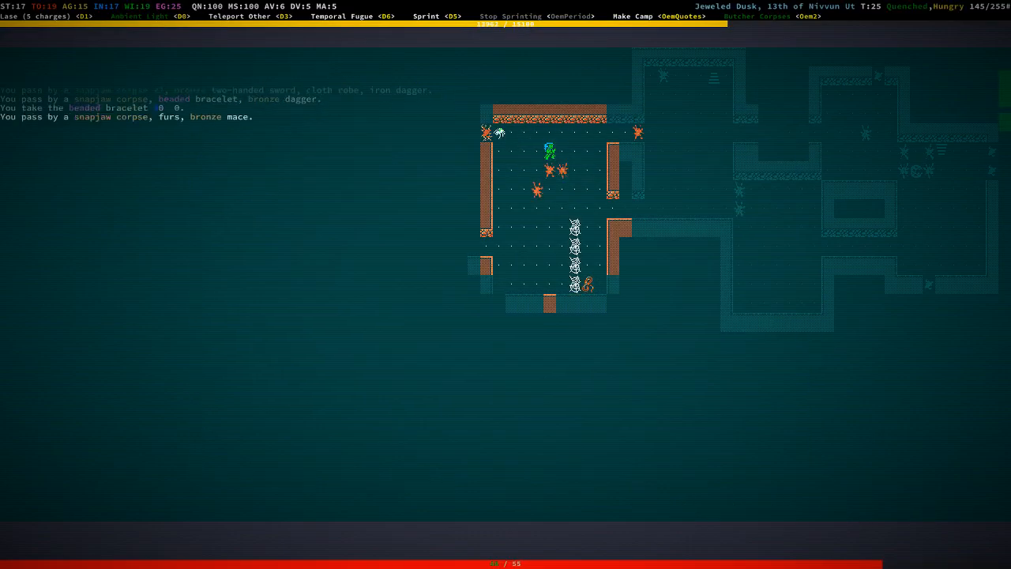
# Get the copper nugget from the loot pile, after which the famished and slowed warning appears
pyautogui.press('D1')
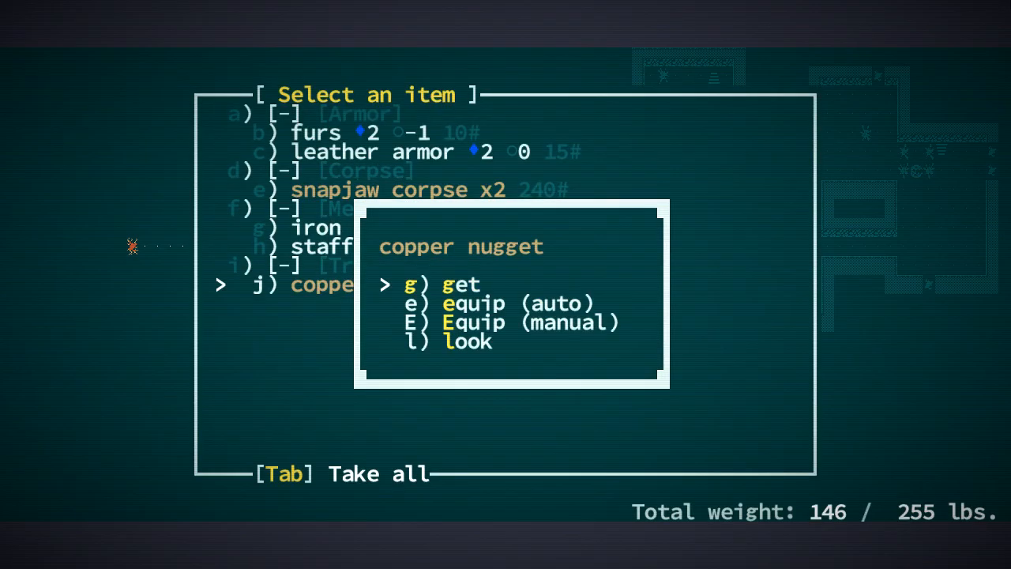
pyautogui.press('g')
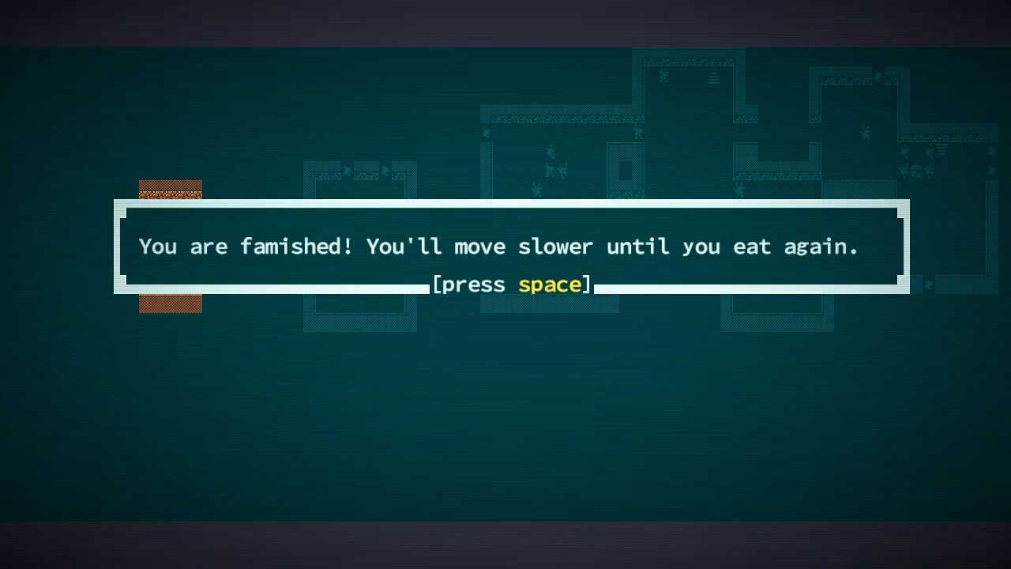
# Dismiss the famished warning and whip up a campfire meal for +12% max HP
pyautogui.press('space')
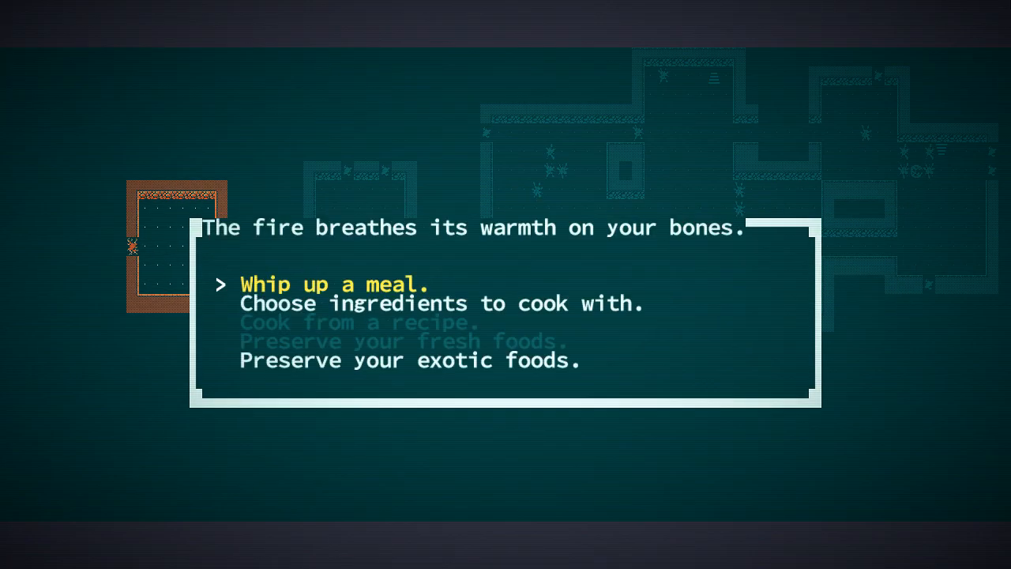
pyautogui.press('Down')
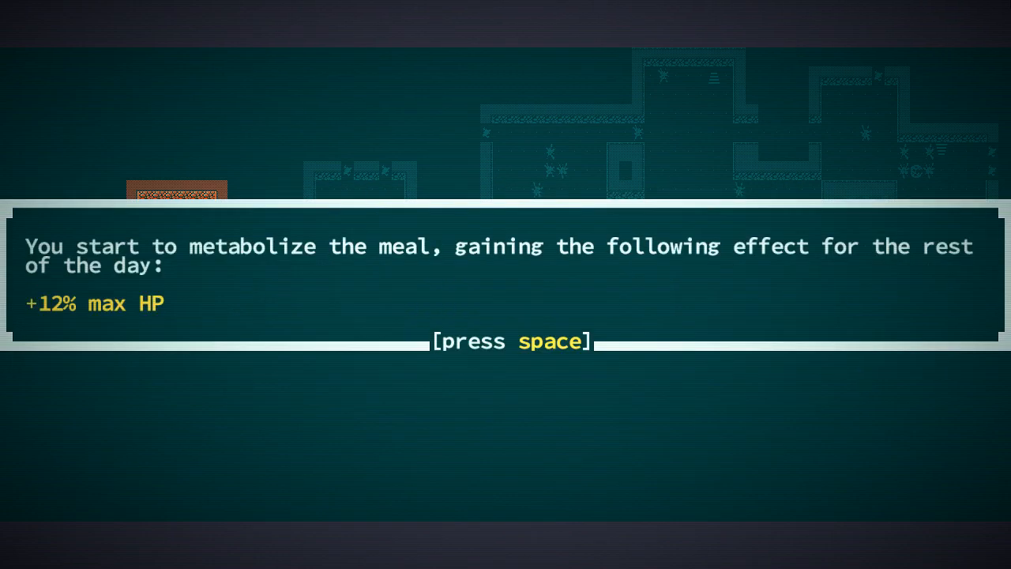
pyautogui.press('space')
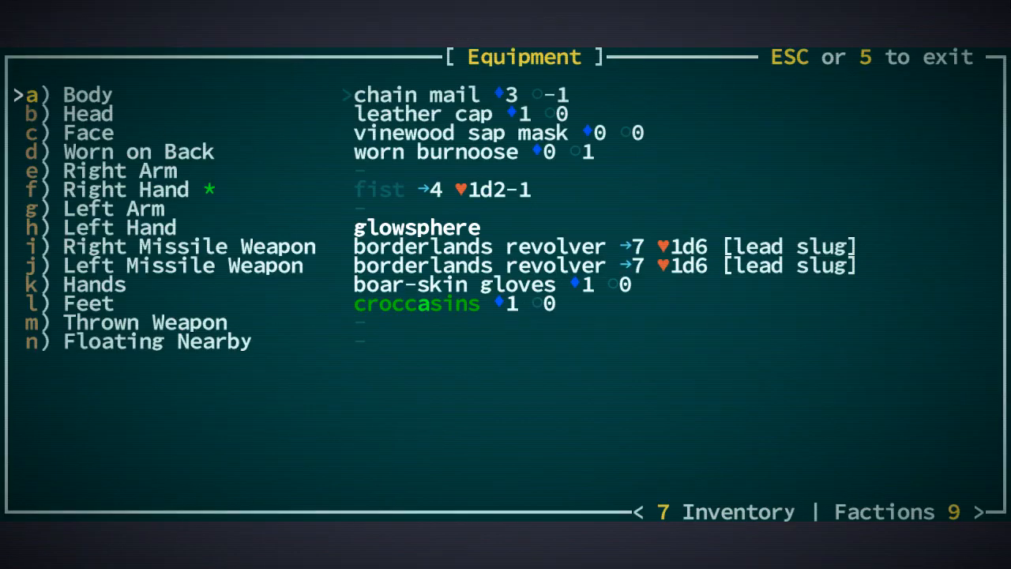
# Leave the body-armour prompt, keeping chain mail, leather cap, revolvers and croccasins equipped
pyautogui.press('Escape')
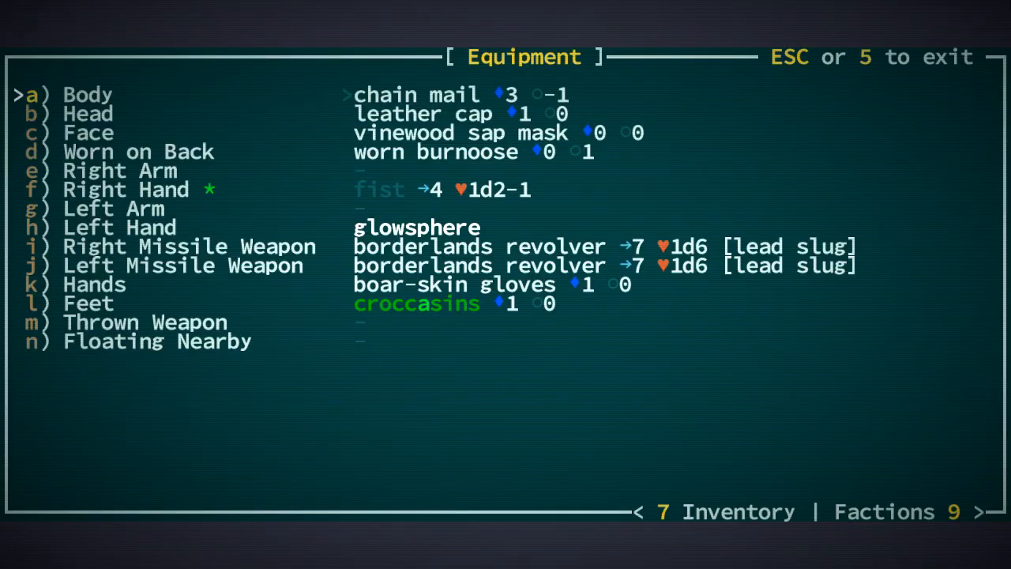
# Dismiss the blaze injector message and raise Light Manipulation to level 6
pyautogui.press('Down')
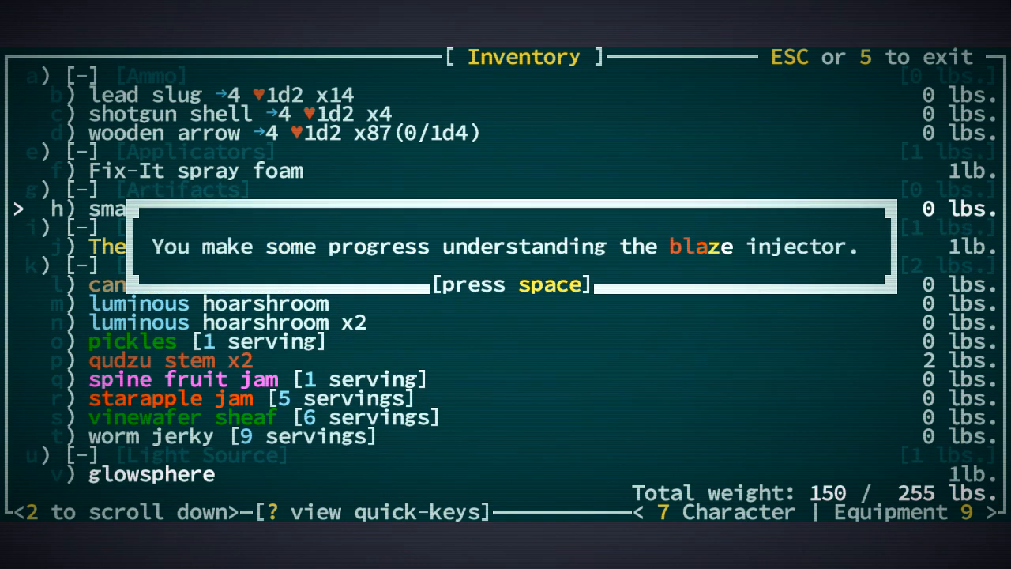
pyautogui.press('space')
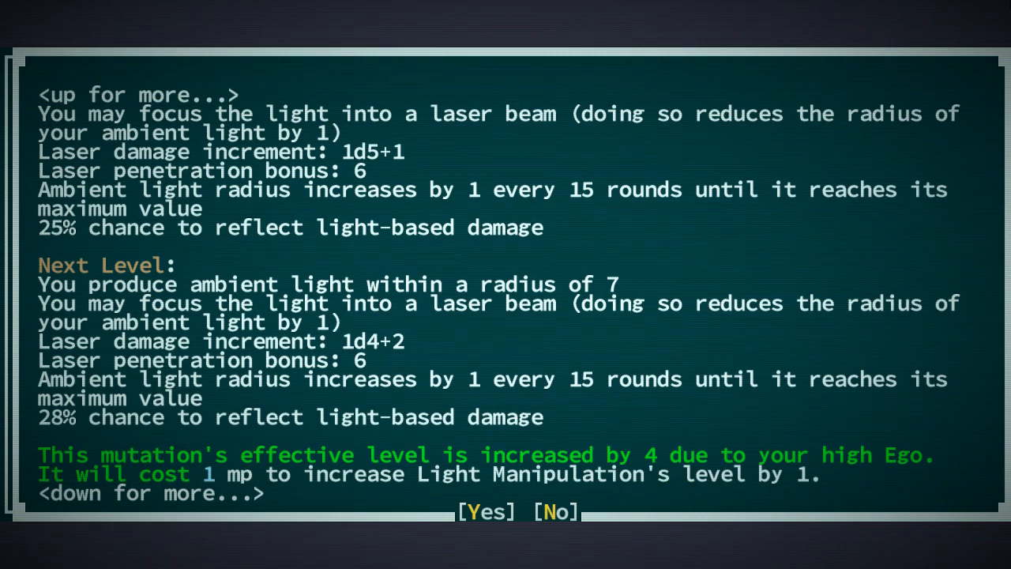
pyautogui.click(486, 512)
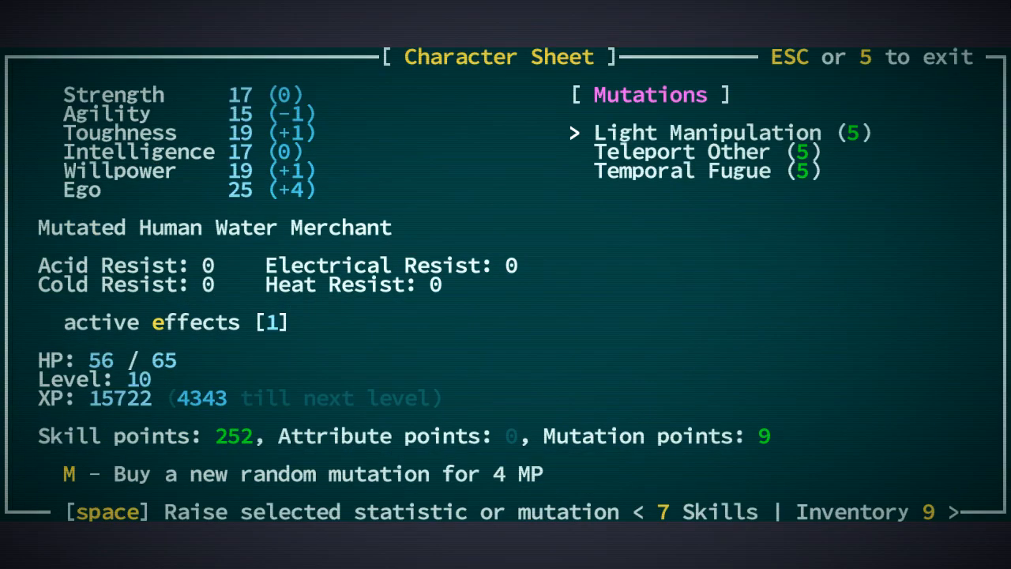
pyautogui.press('space')
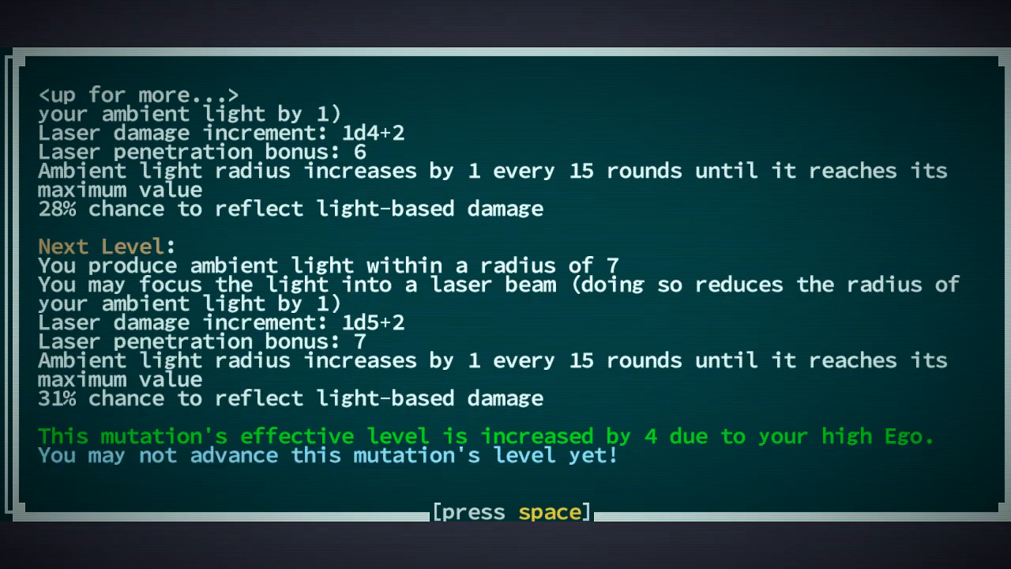
pyautogui.press('space')
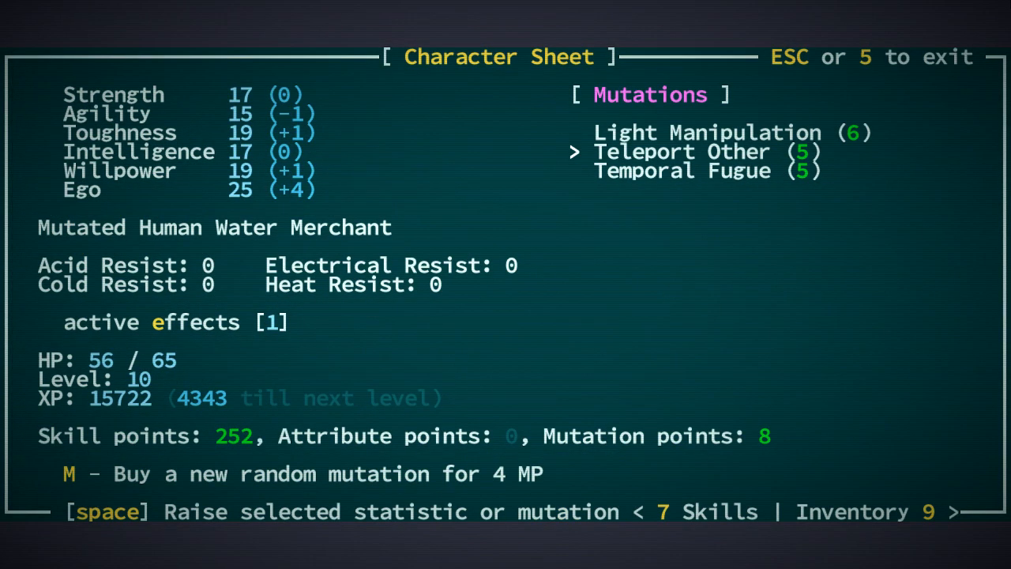
# Raise Temporal Fugue to level 6, leaving 7 mutation points, and return to the map
pyautogui.press('Down')
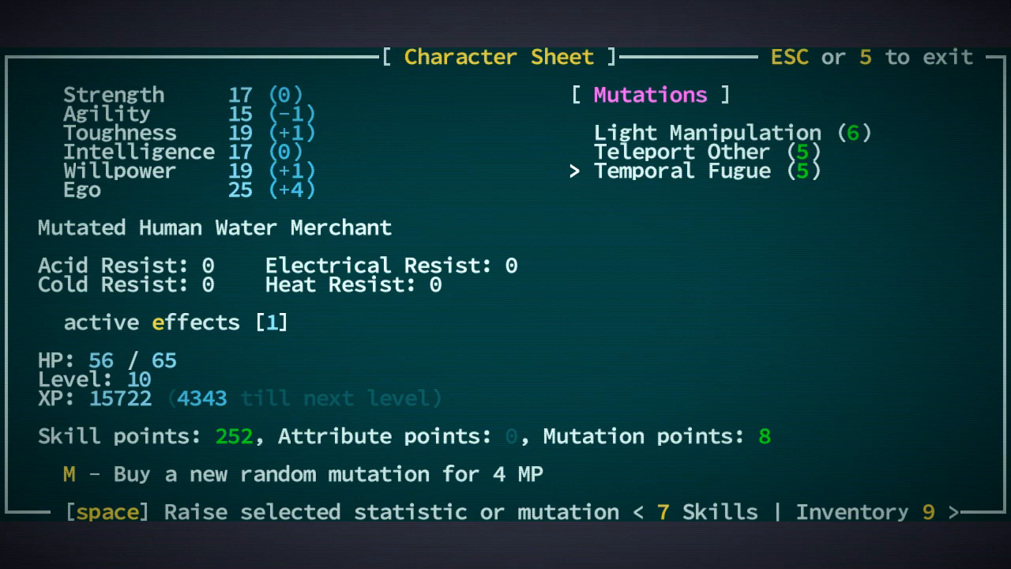
pyautogui.press('space')
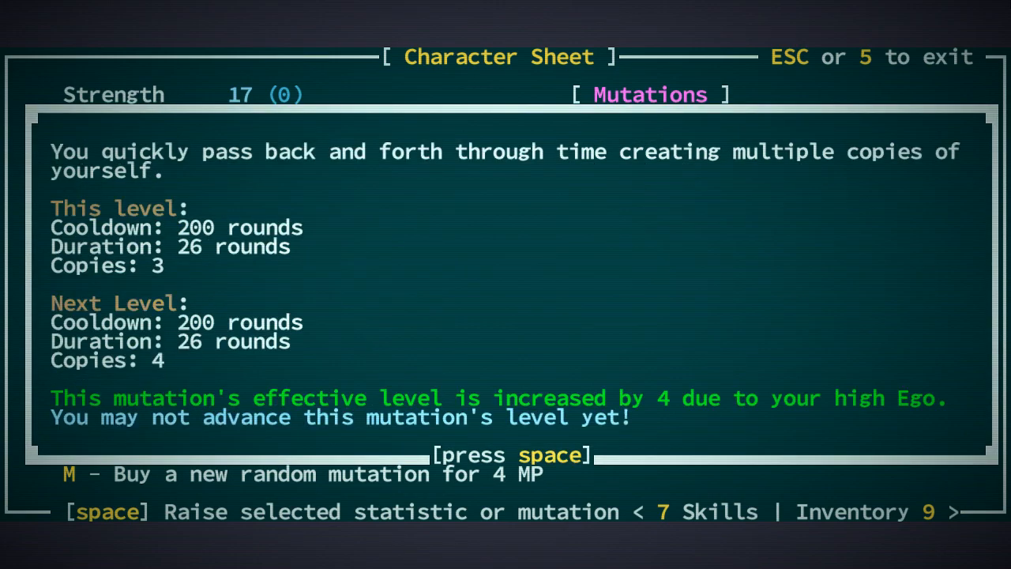
pyautogui.press('space')
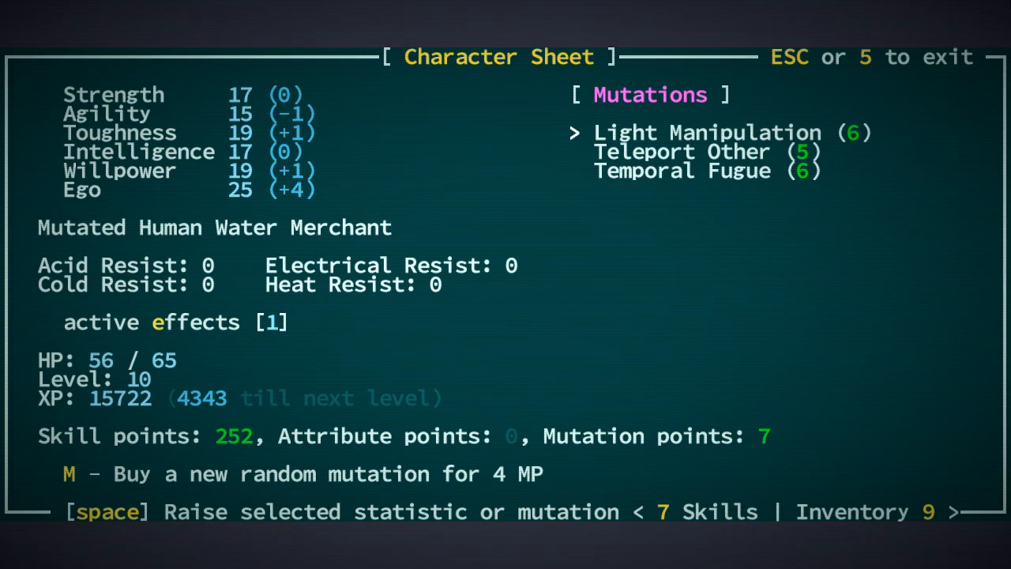
pyautogui.press('Escape')
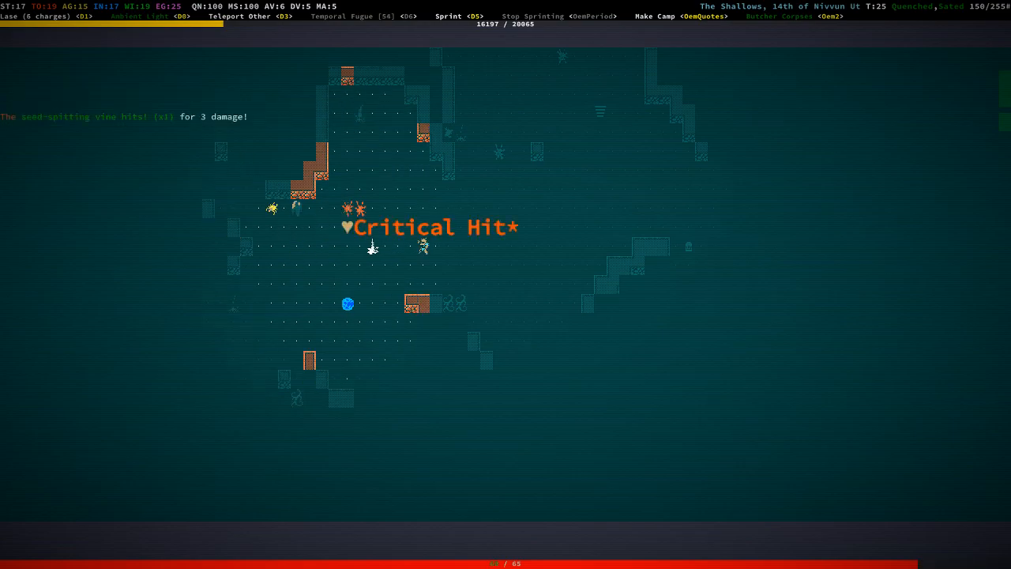
# Attack the adjacent seed-spitting vine, landing a critical hit
pyautogui.press('D5')
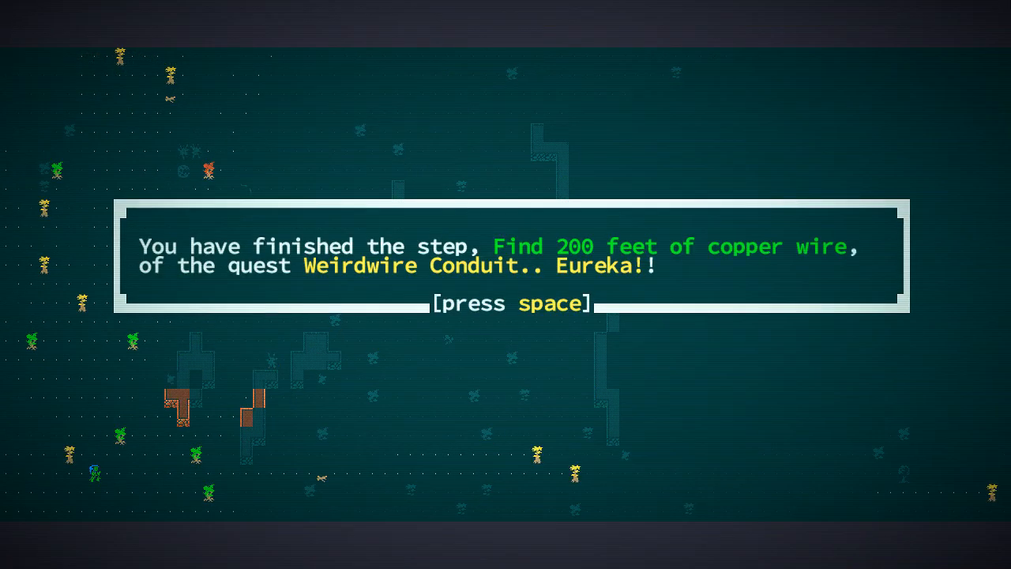
# Acknowledge the completed copper-wire quest step and the no-longer-lost message
pyautogui.press('space')
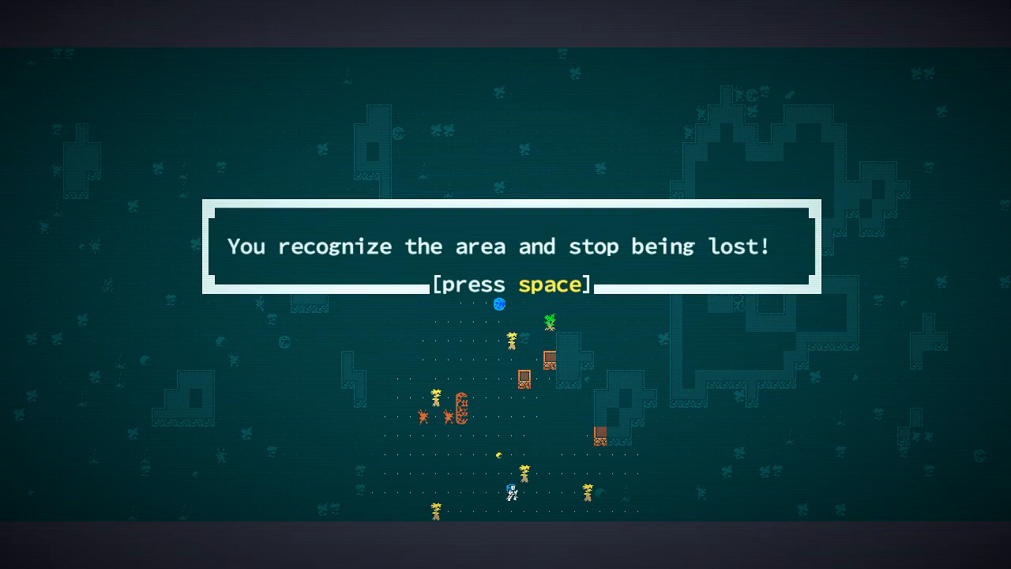
pyautogui.press('space')
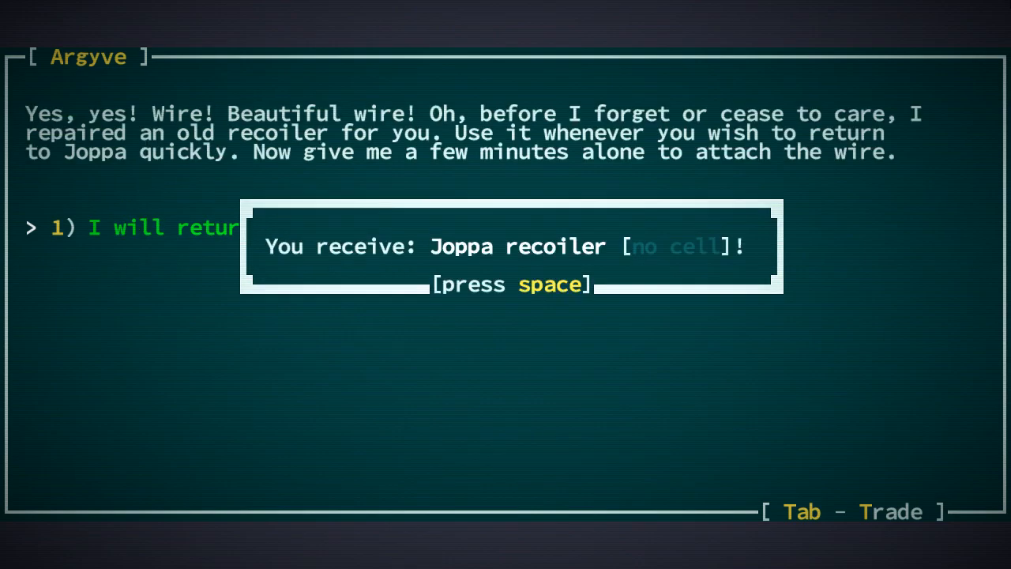
# Accept the Joppa recoiler, complete Weirdwire Conduit, and ask Argyve about his new task
pyautogui.press('space')
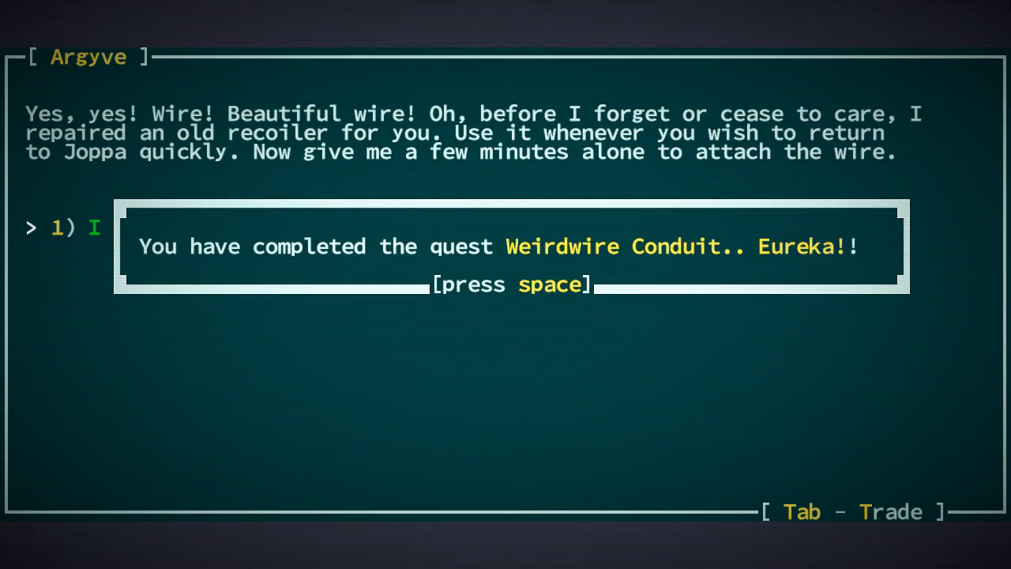
pyautogui.press('space')
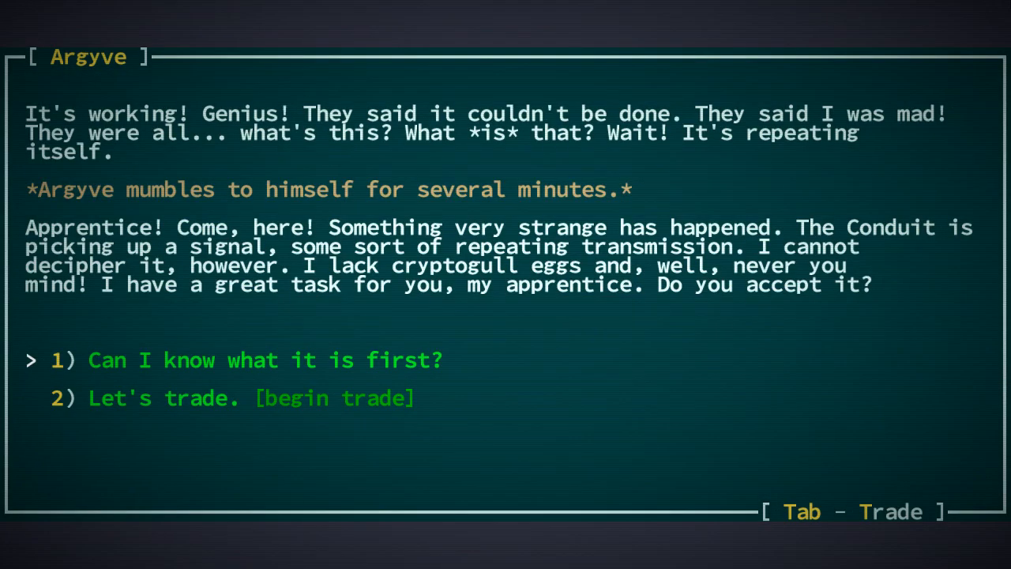
pyautogui.click(260, 360)
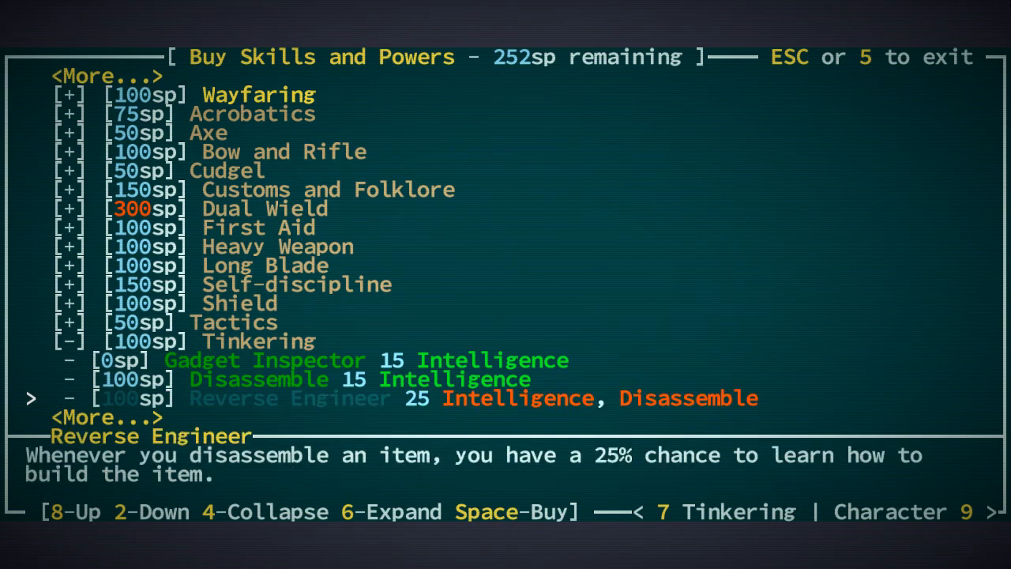
# Buy Tinkering's Gadget Inspector and Disassemble, leaving 52 skill points, and close the list
pyautogui.scroll(-3)
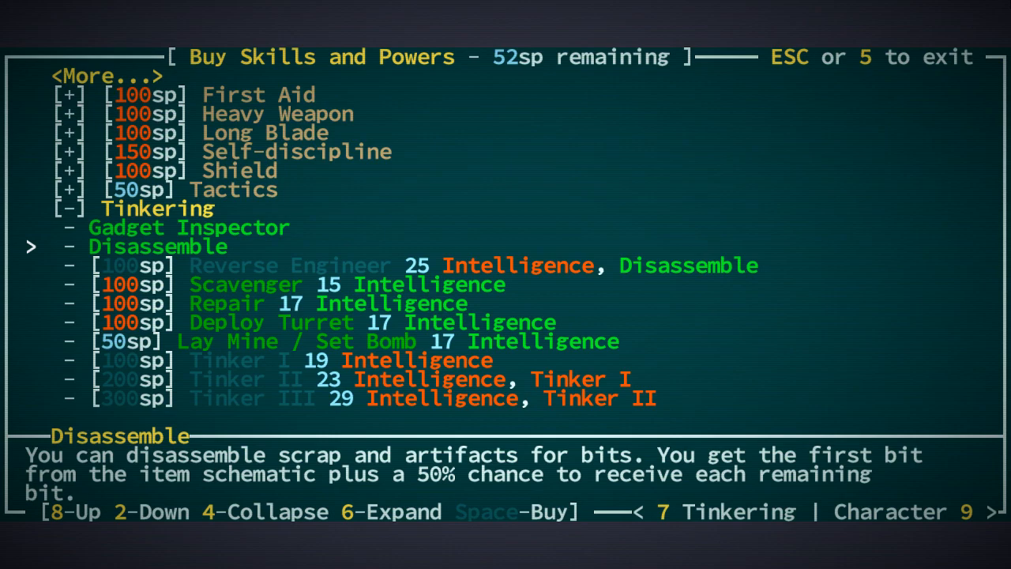
pyautogui.press('Escape')
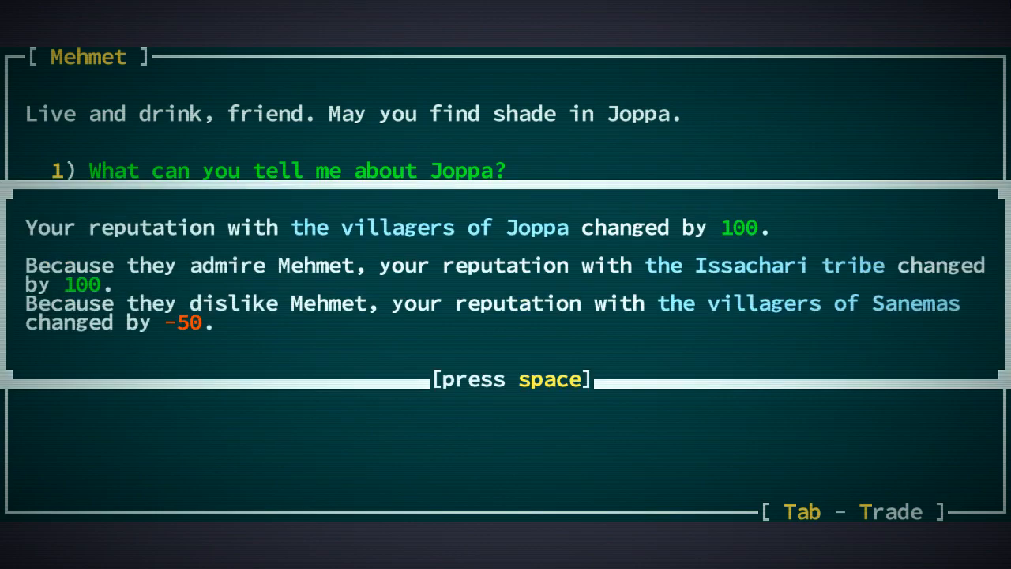
# Acknowledge the +100 Joppa reputation from Mehmet's water ritual and approach Elder Irudad
pyautogui.press('space')
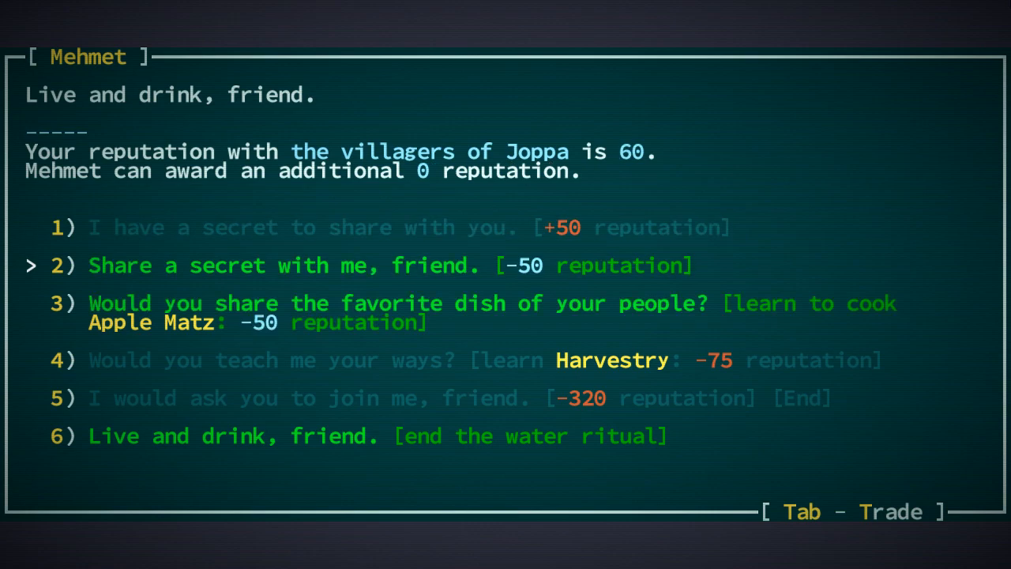
pyautogui.press('down')
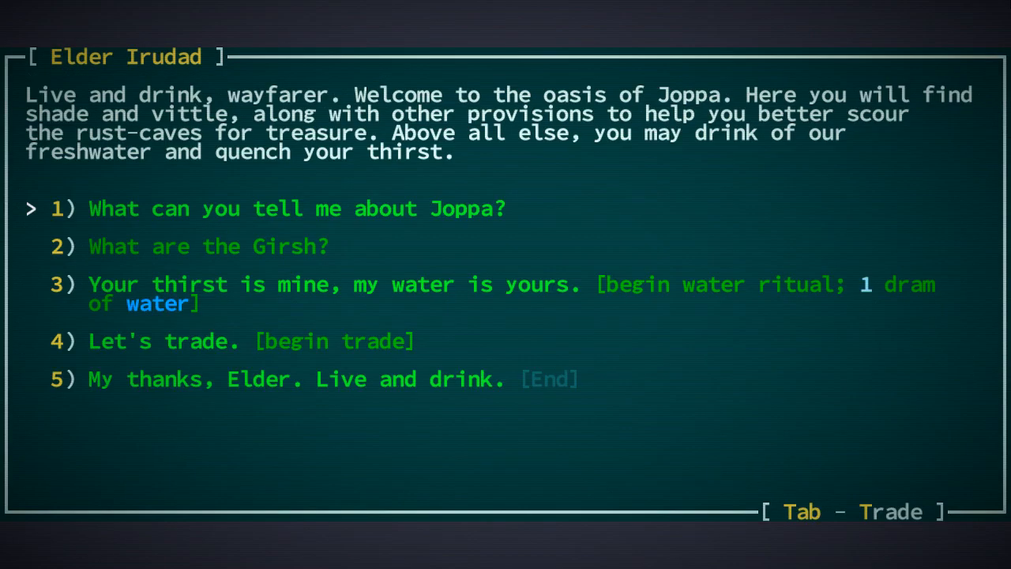
# Perform the water ritual with Elder Irudad and have him share the Sharad II sultan history
pyautogui.press('Down')
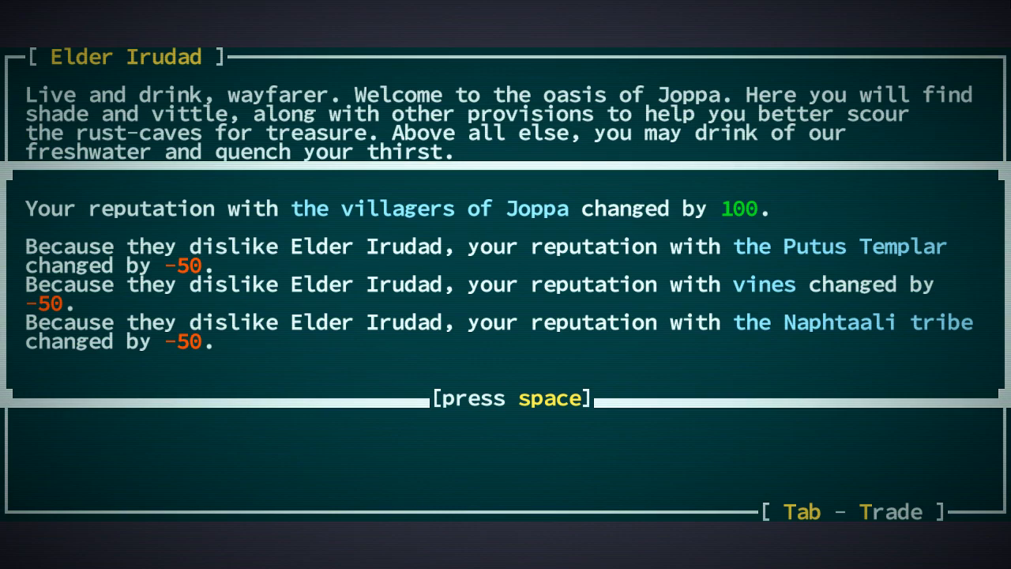
pyautogui.press('space')
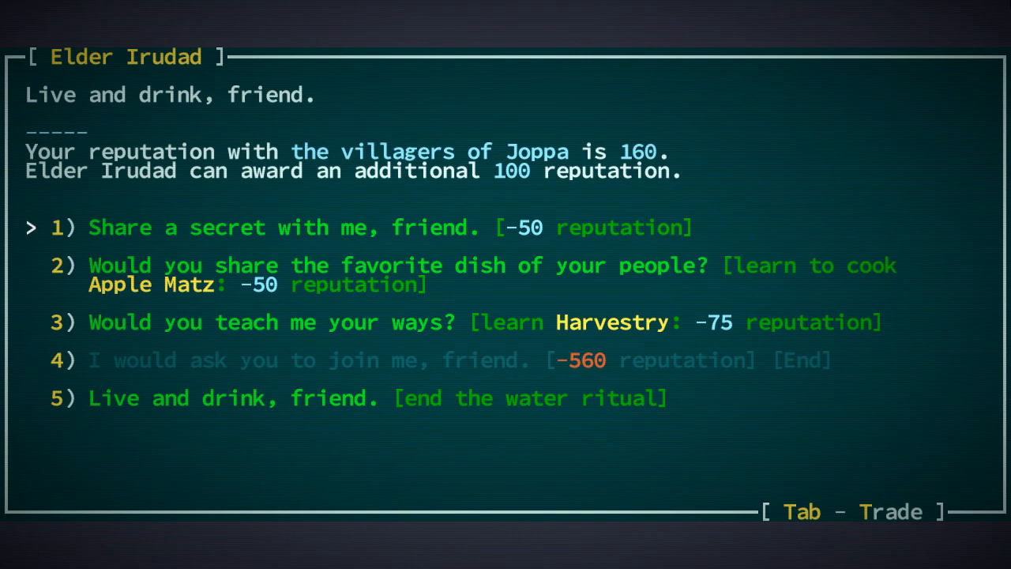
pyautogui.press('Down')
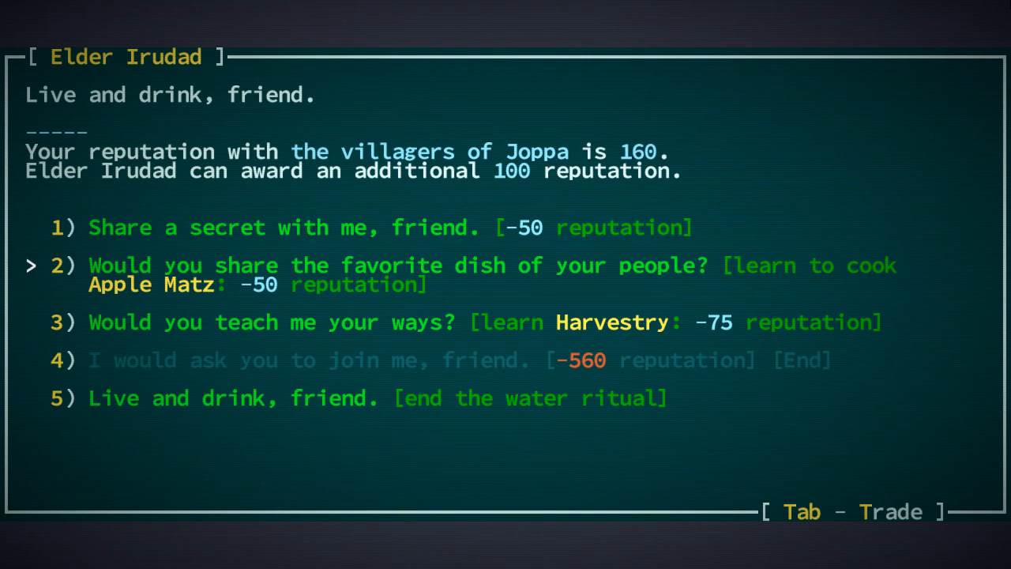
pyautogui.press('down')
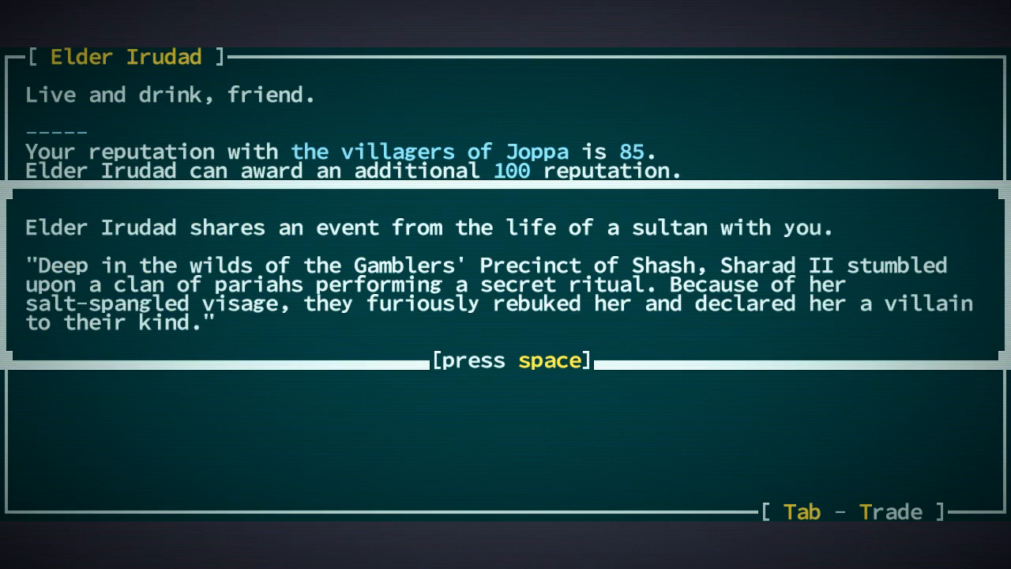
pyautogui.press('space')
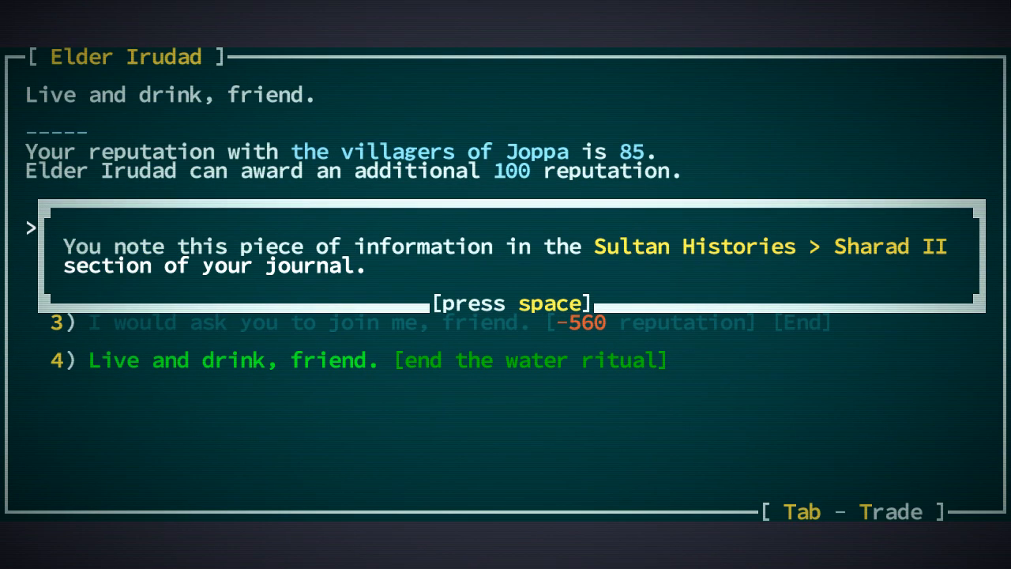
pyautogui.press('space')
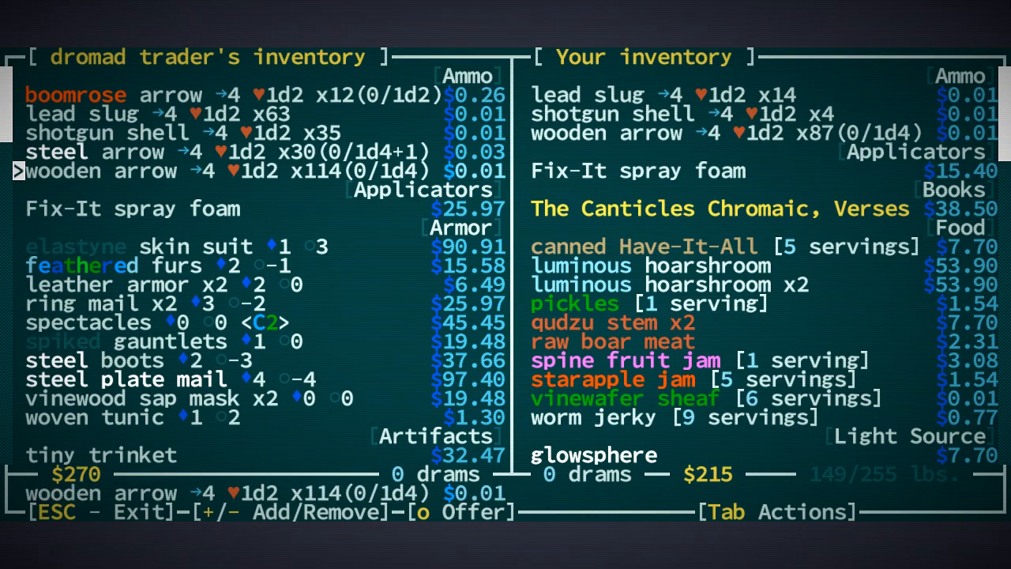
# Browse the dromad trader's wares and inspect the tiny trinket
pyautogui.scroll(-3)
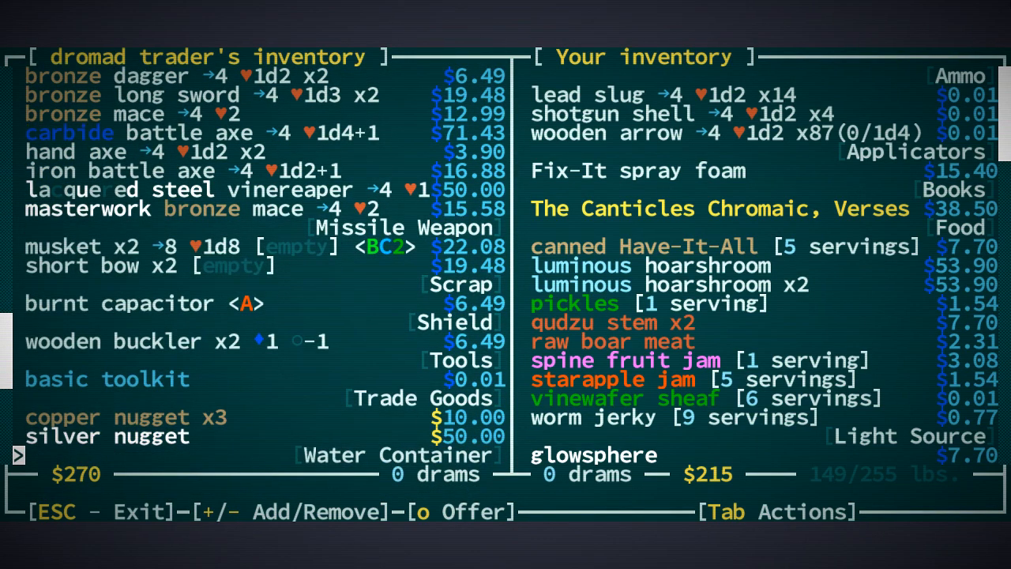
pyautogui.scroll(-3)
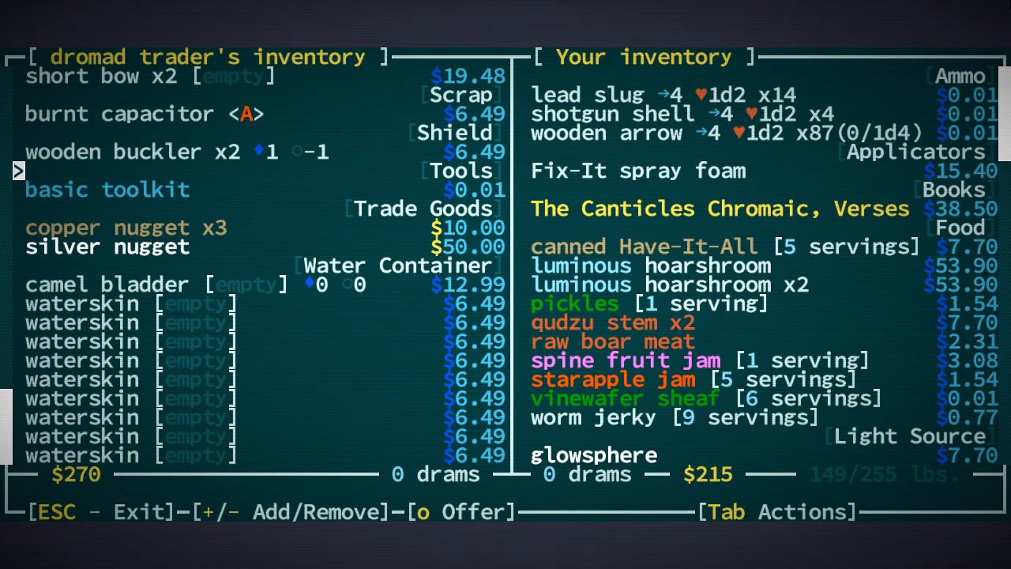
pyautogui.scroll(-3)
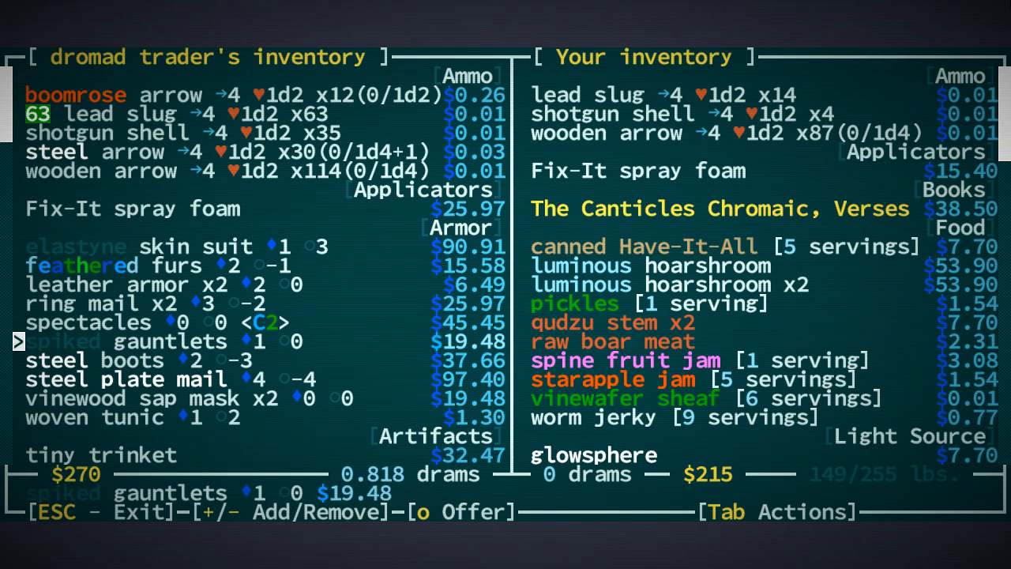
pyautogui.press('Down')
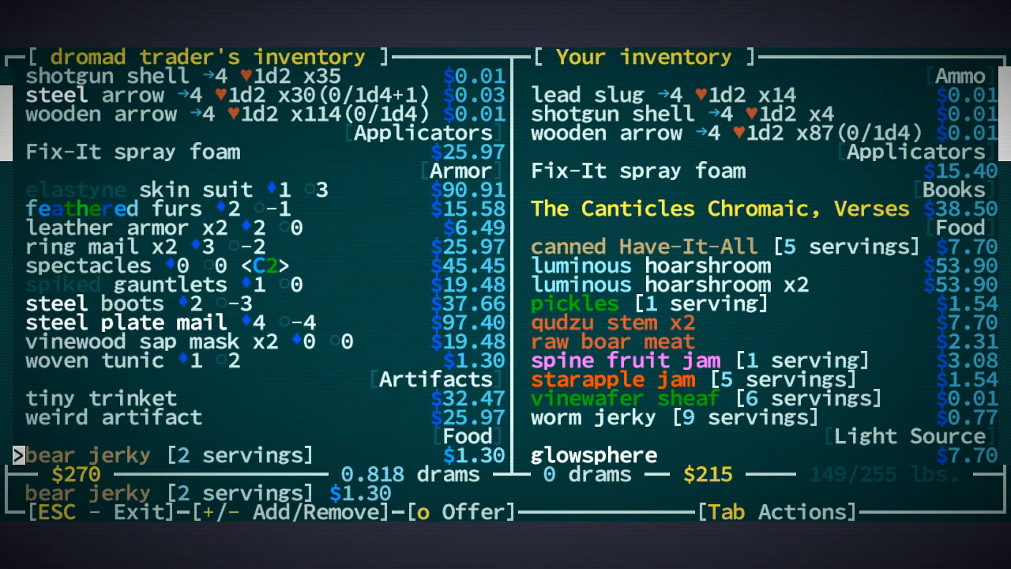
pyautogui.press('up')
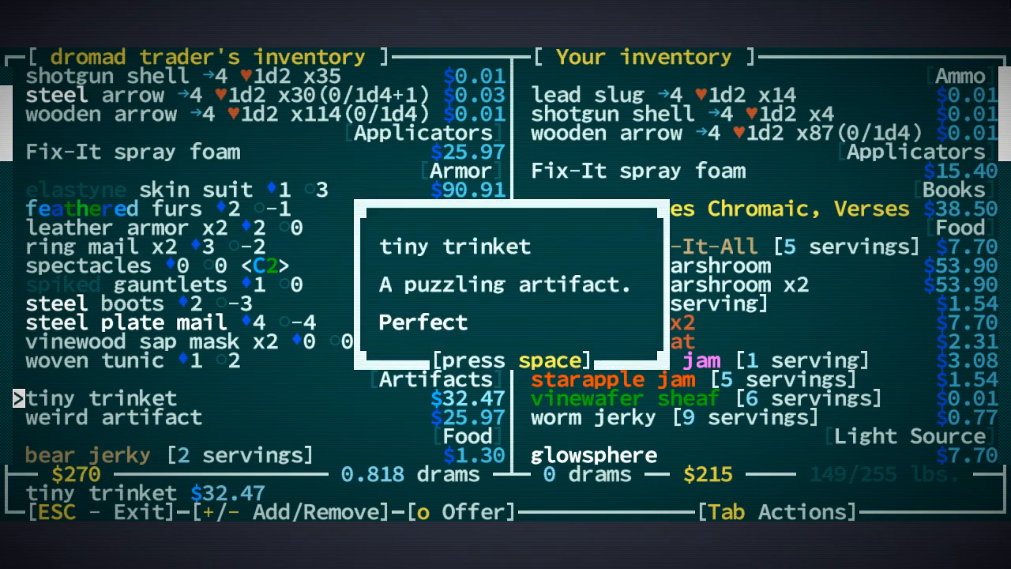
pyautogui.press('space')
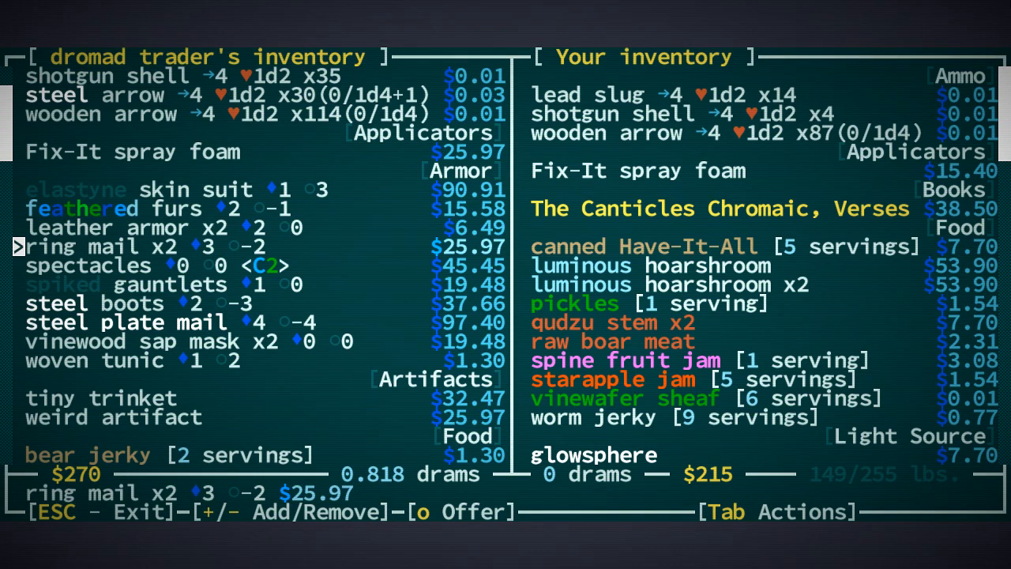
# Complete the trade for lead slugs, bringing the carried stack to 77
pyautogui.press('down')
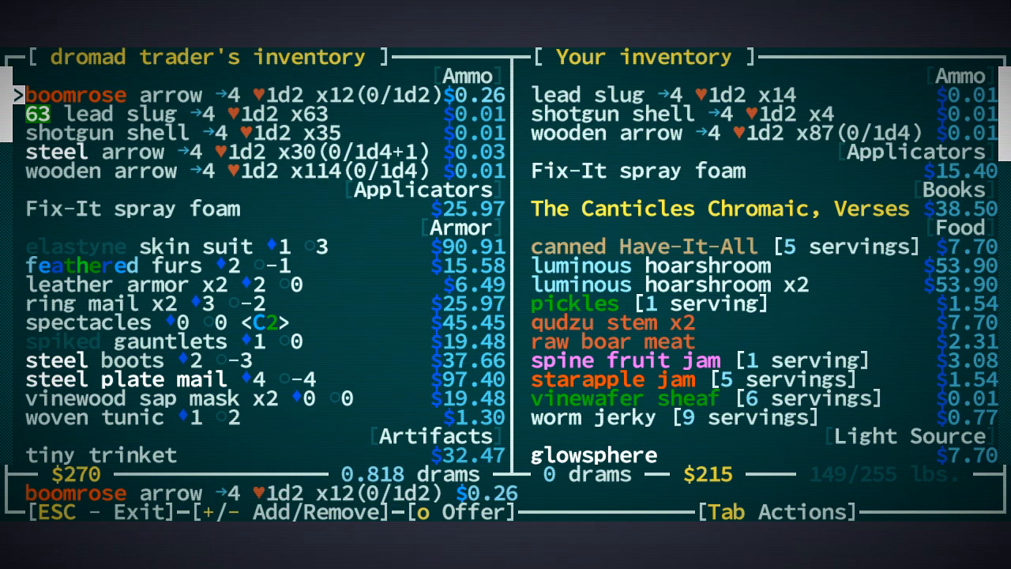
pyautogui.scroll(-3)
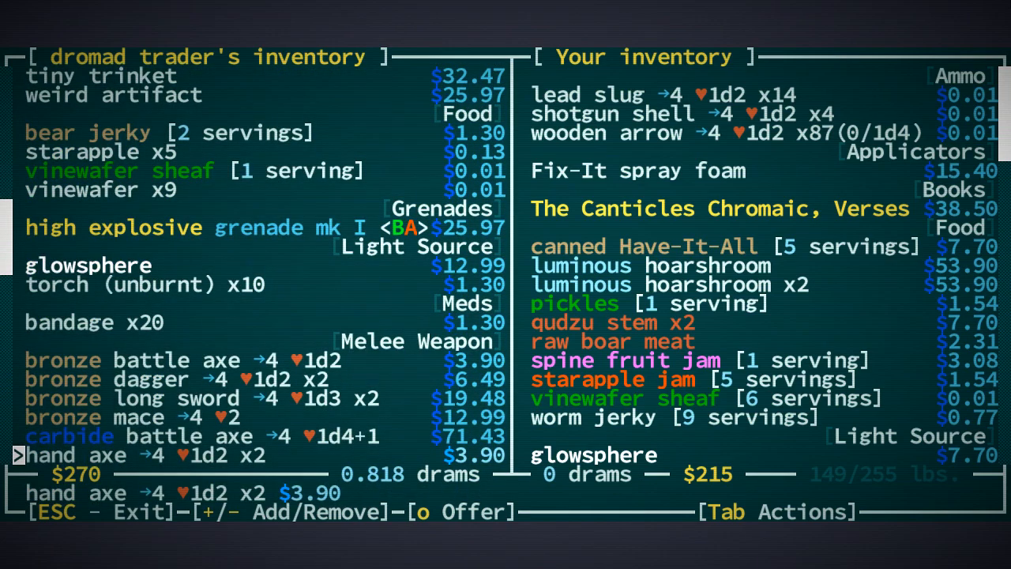
pyautogui.scroll(-3)
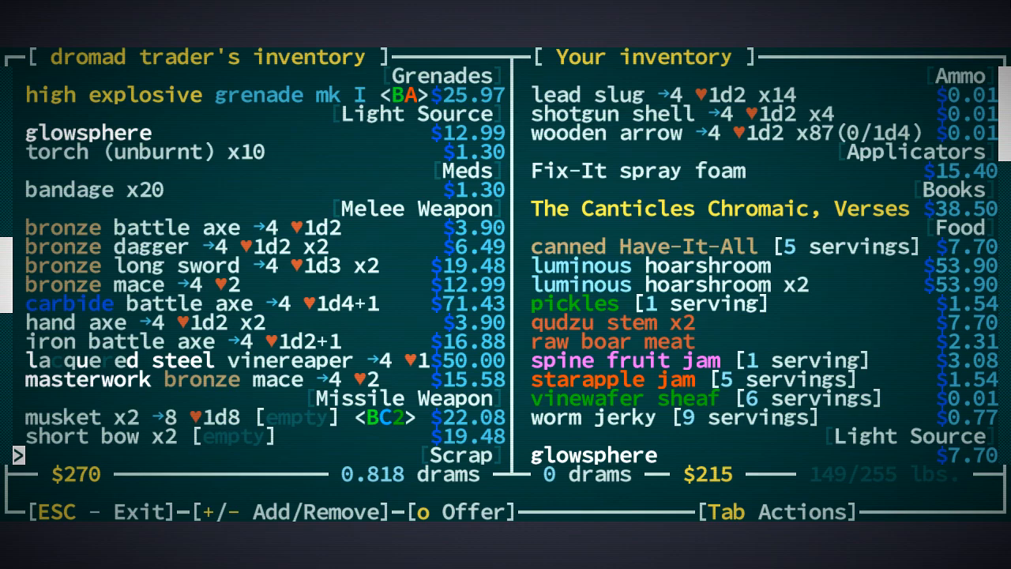
pyautogui.scroll(-3)
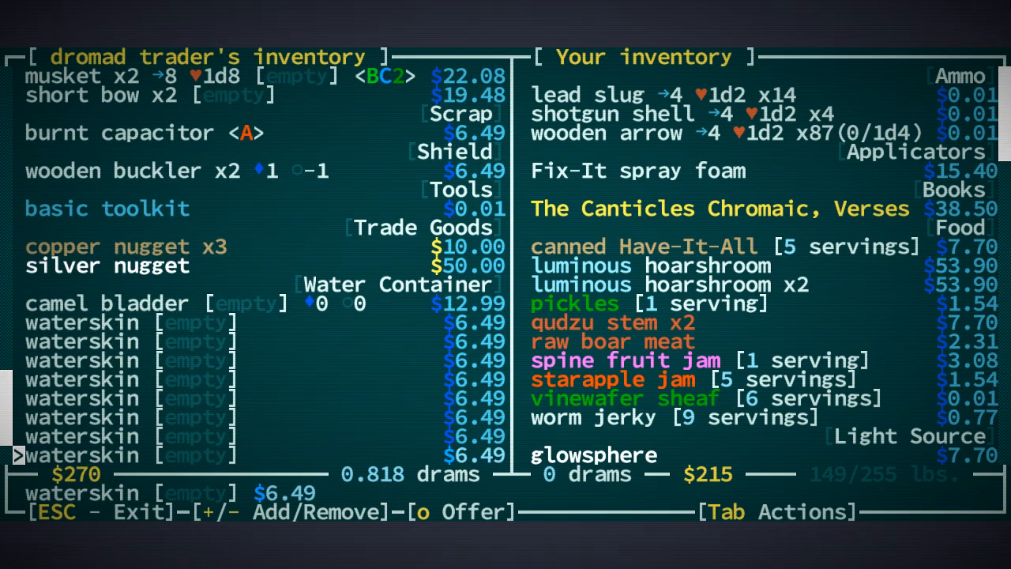
pyautogui.click(420, 511)
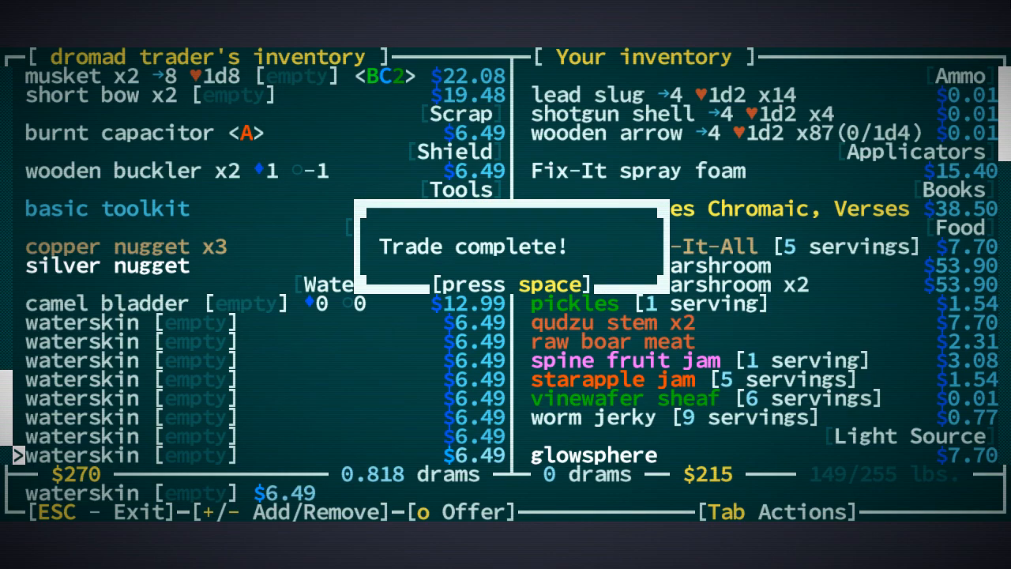
pyautogui.press('space')
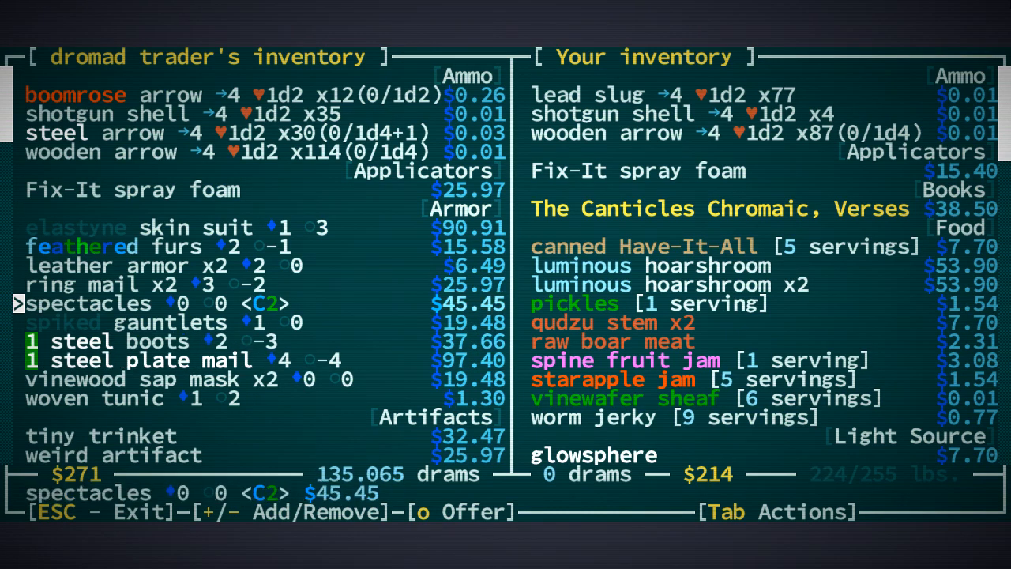
# Browse the dromad's armor goods to locate the steel plate mail, steel boots and tiny trinket
pyautogui.press('down')
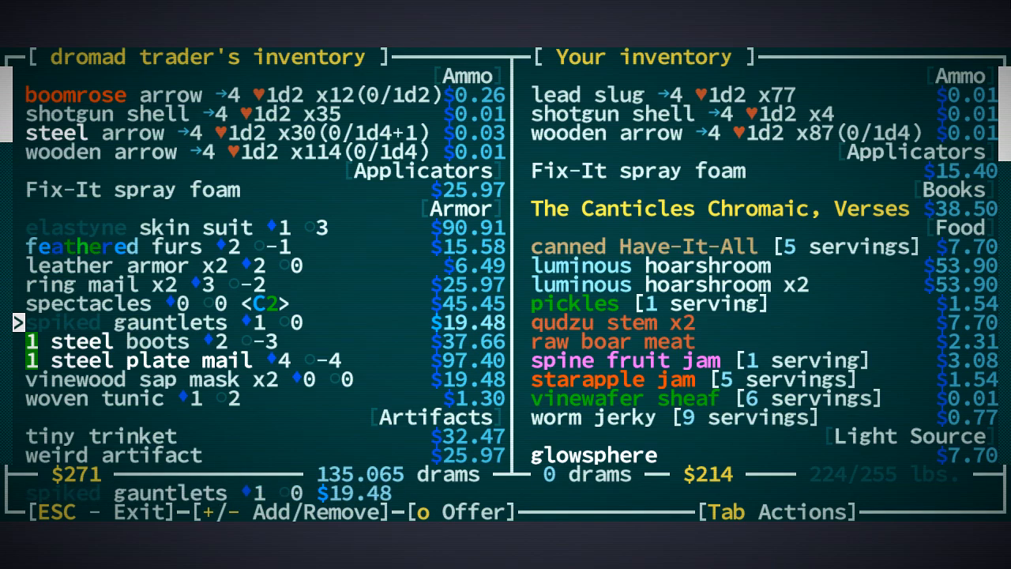
pyautogui.press('up')
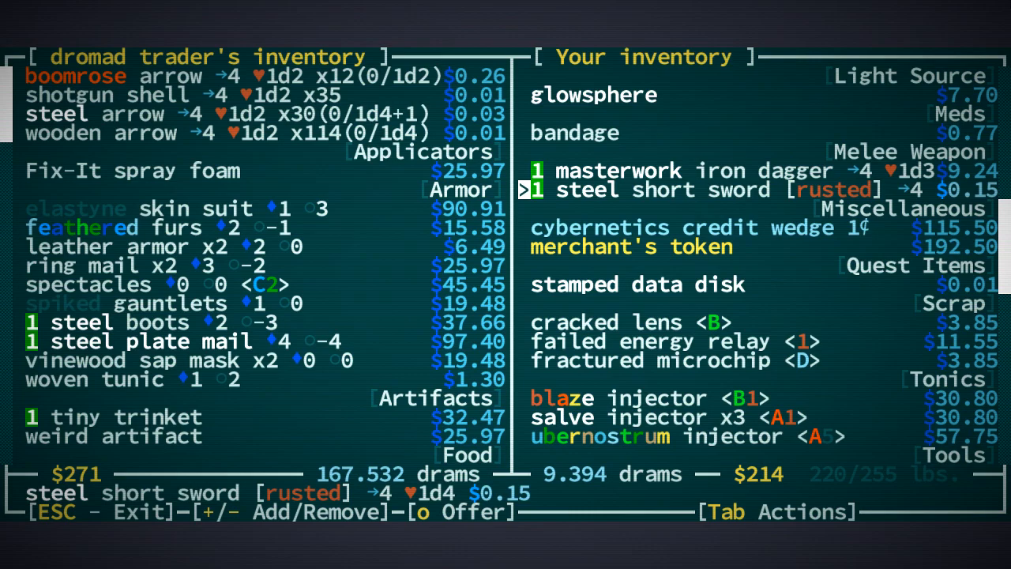
pyautogui.scroll(-3)
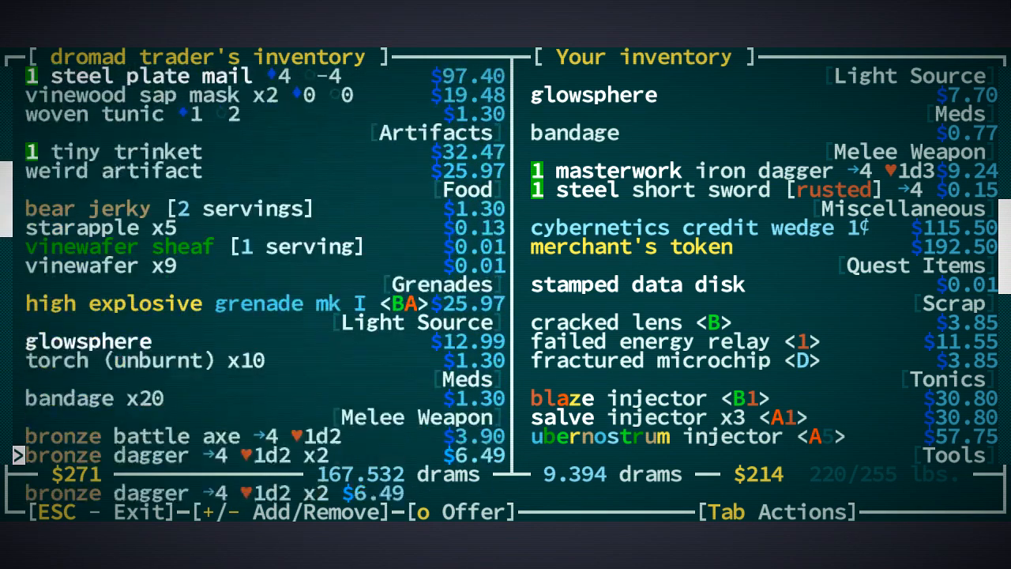
pyautogui.scroll(-3)
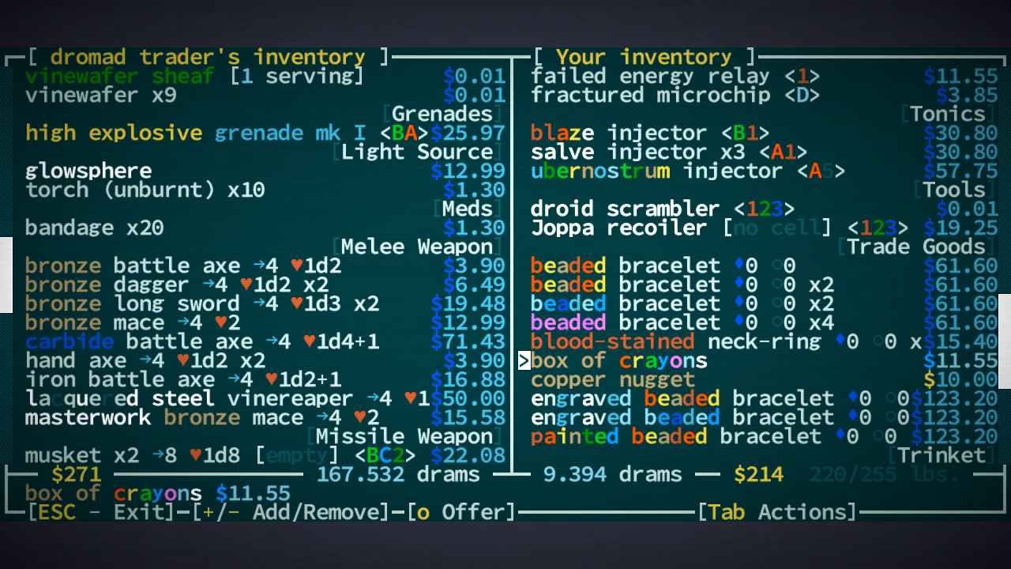
# Offer neck-rings and the beaded bracelet, then agree the trader pays 5 drams to even the trade
pyautogui.press('down')
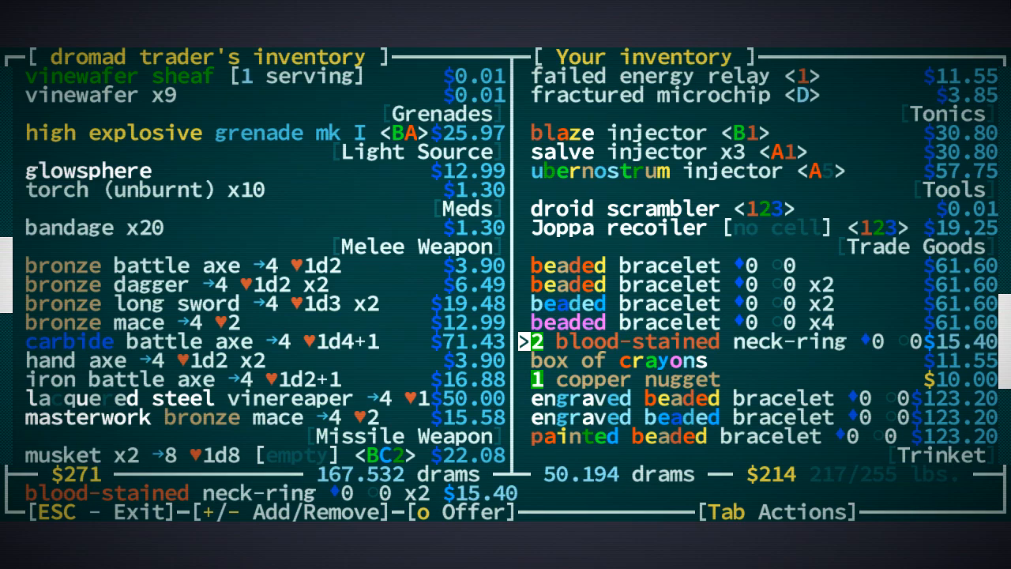
pyautogui.press('Up')
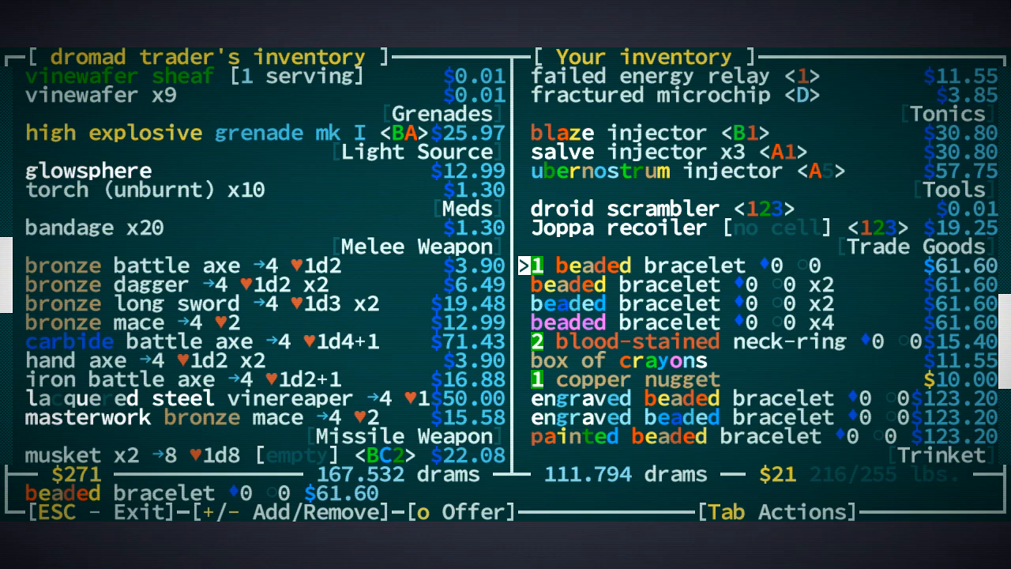
pyautogui.press('Down')
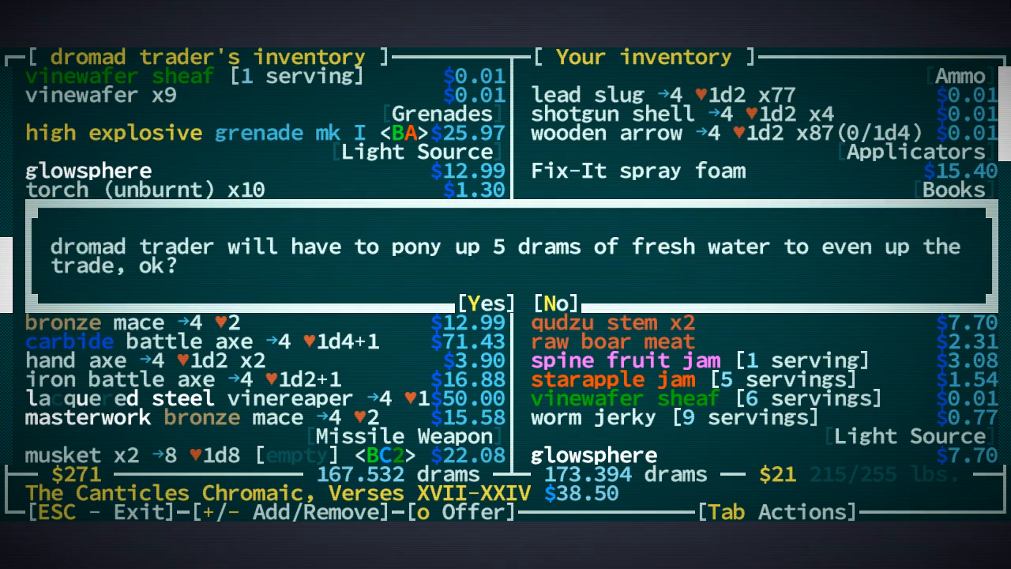
pyautogui.click(483, 303)
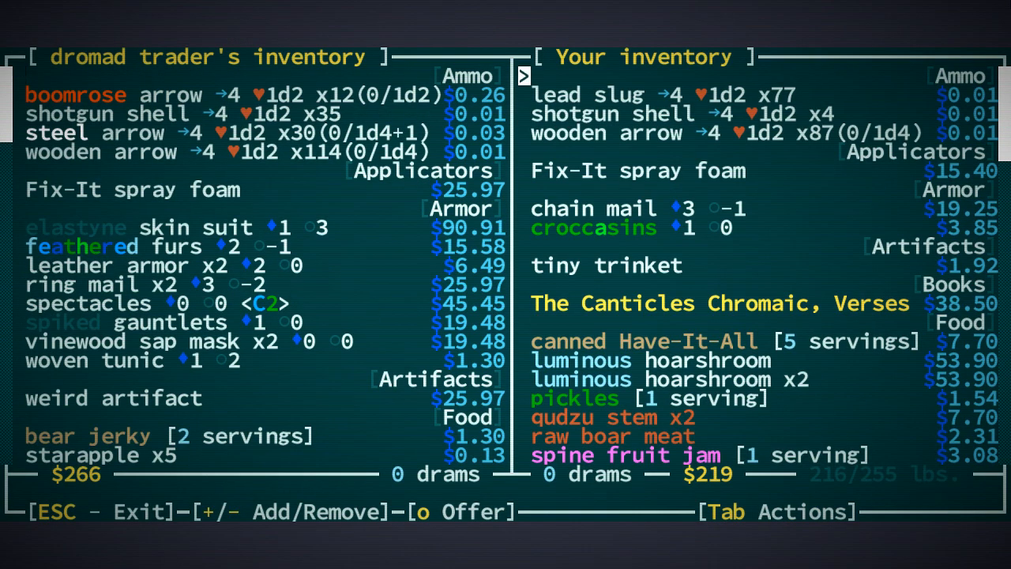
# Scroll through the equipment list confirming steel plate mail on body and steel boots on feet
pyautogui.scroll(-3)
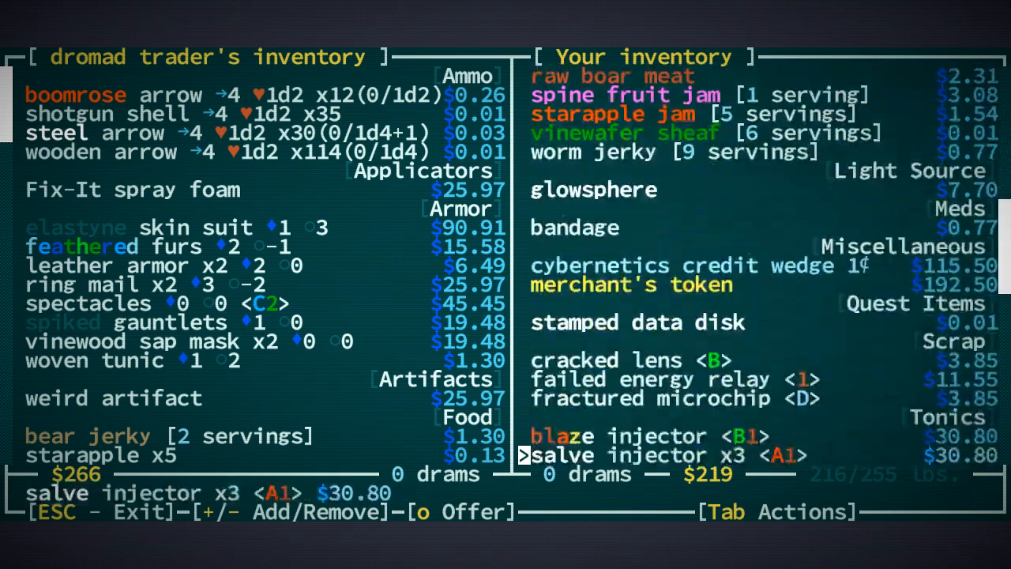
pyautogui.scroll(-3)
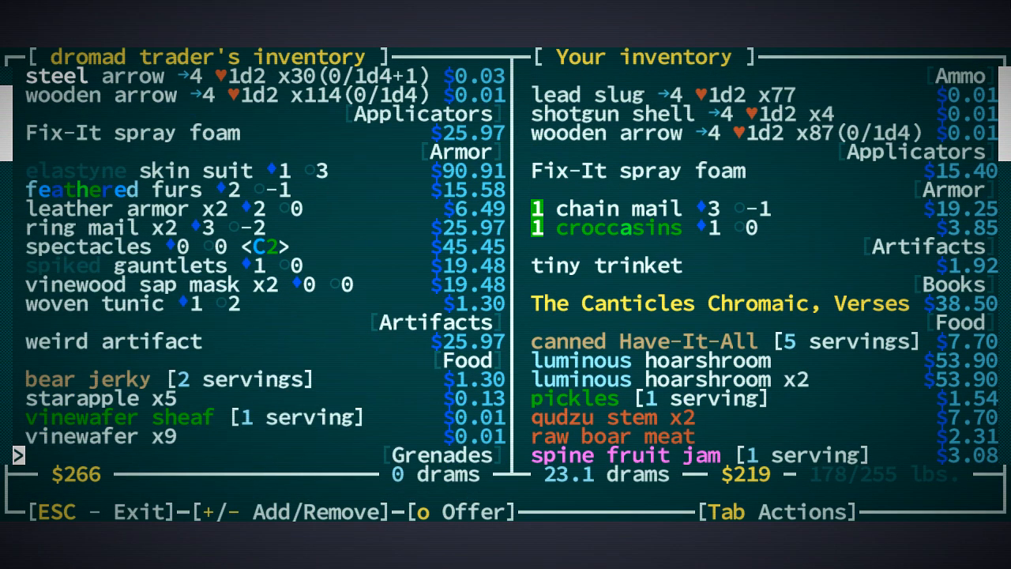
pyautogui.scroll(-3)
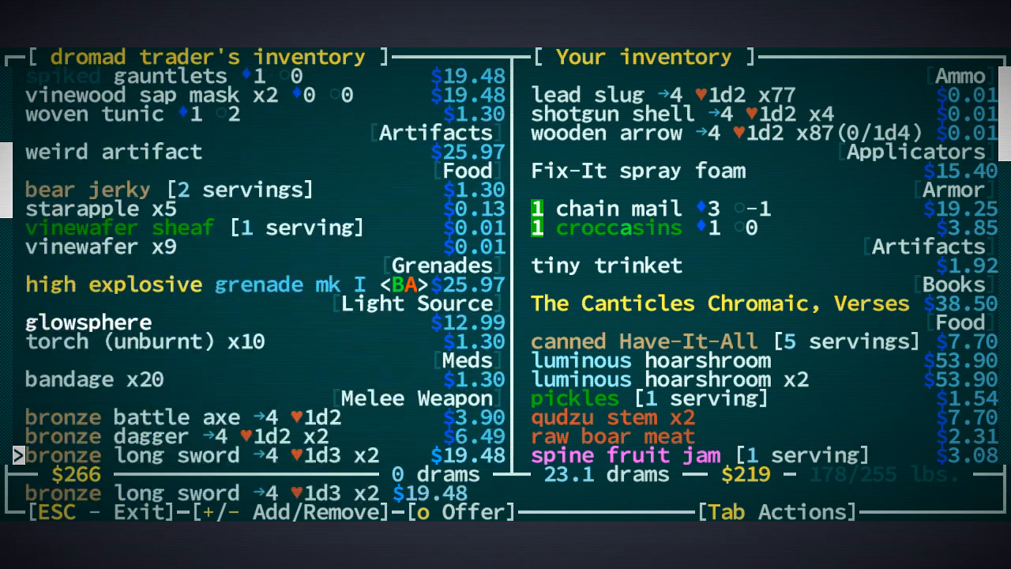
pyautogui.scroll(-3)
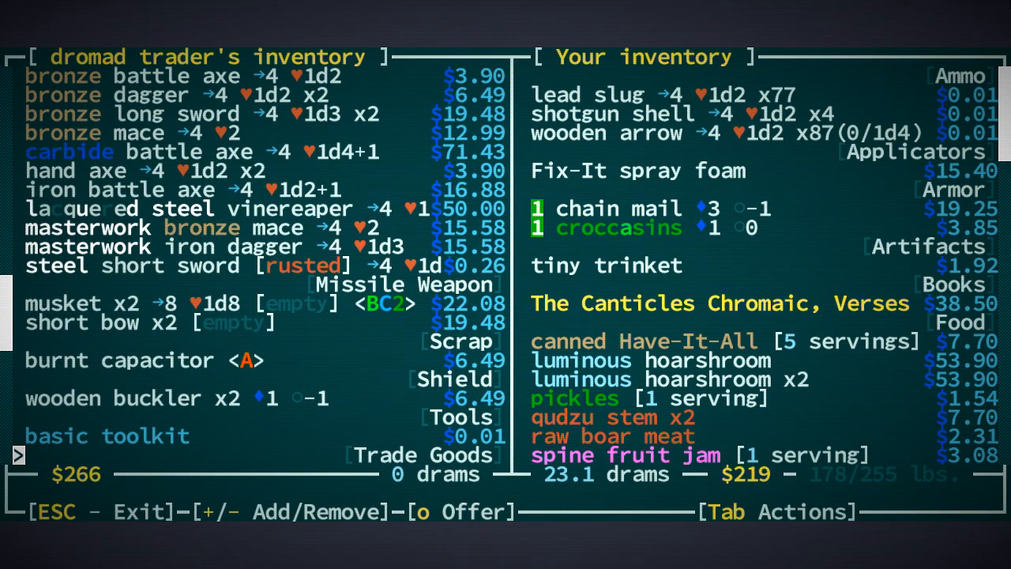
pyautogui.scroll(-3)
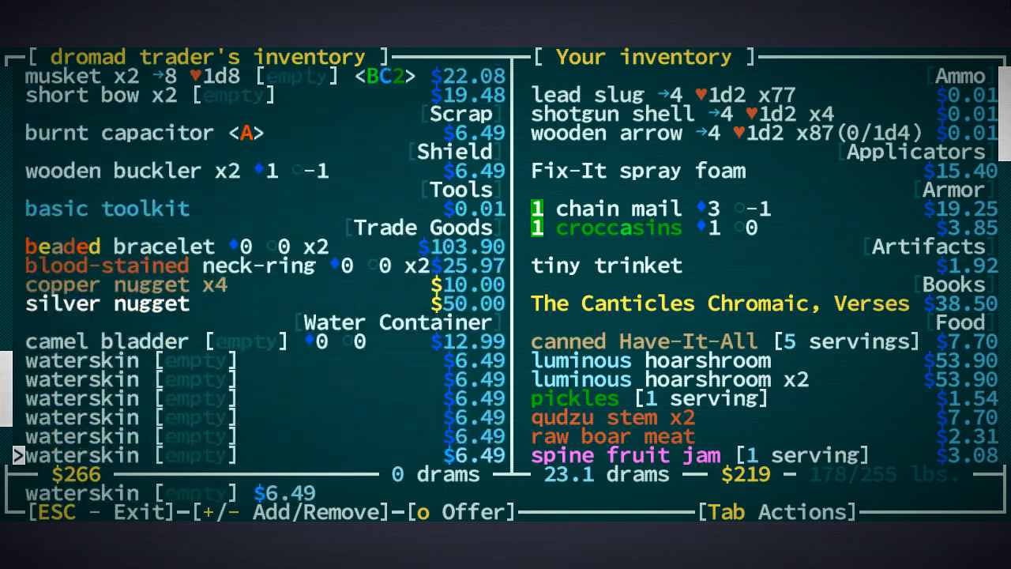
pyautogui.scroll(-3)
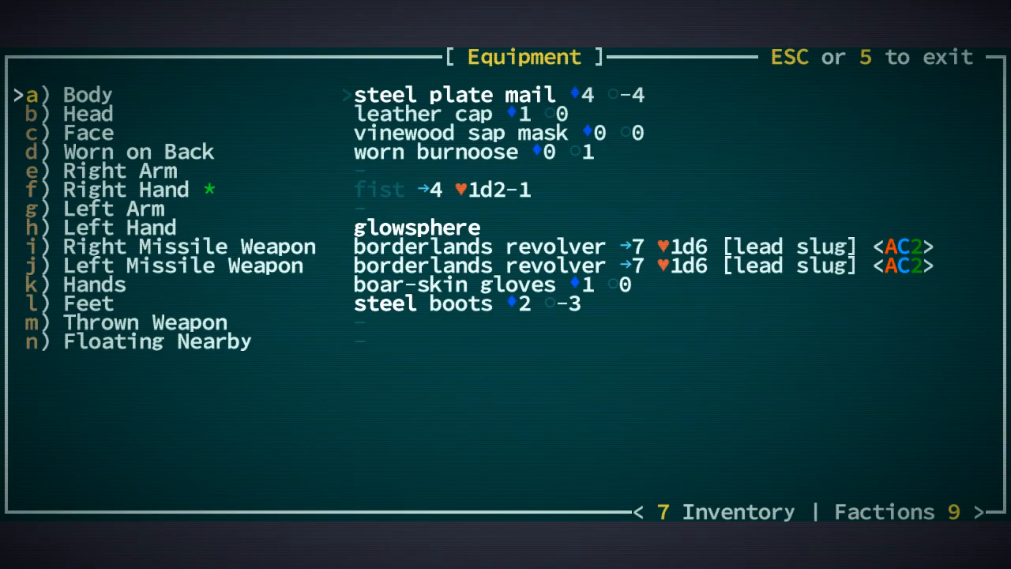
# Leave the Equipment screen back to the Rust Wells map
pyautogui.press('Escape')
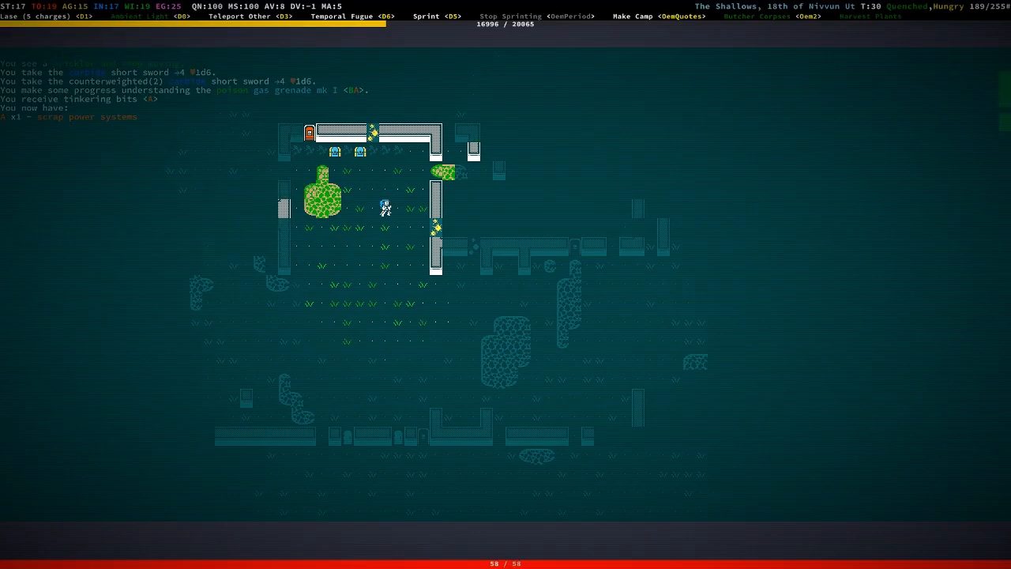
# Disassemble the failed energy relay and other scrap into tinkering bits from the inventory
pyautogui.press('i')
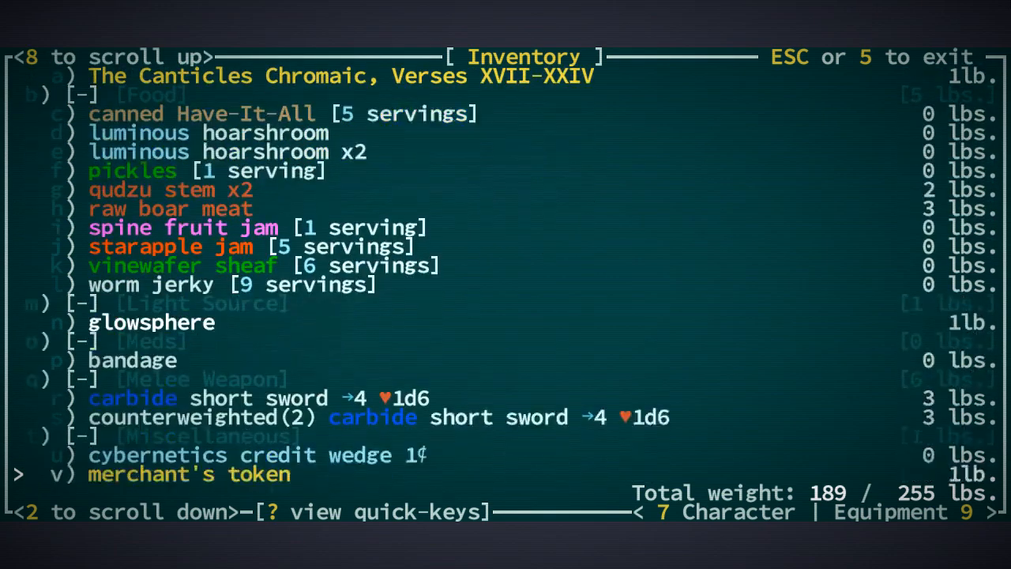
pyautogui.scroll(-3)
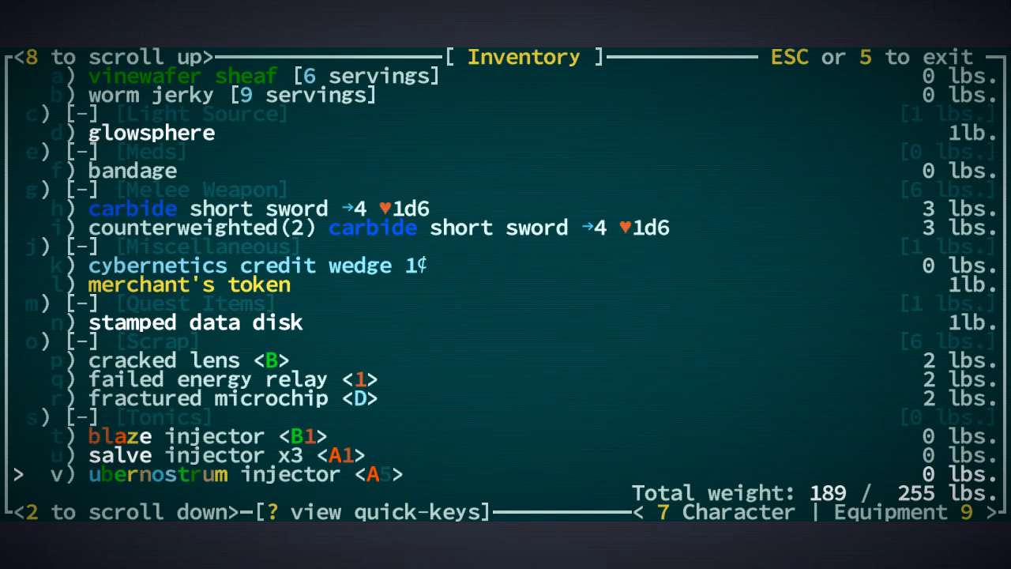
pyautogui.scroll(-3)
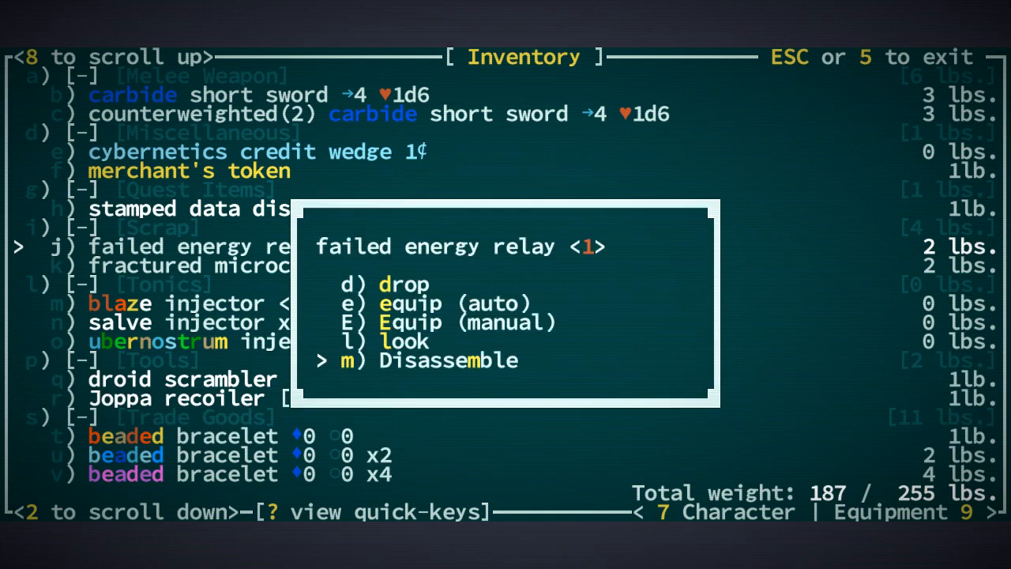
pyautogui.click(449, 361)
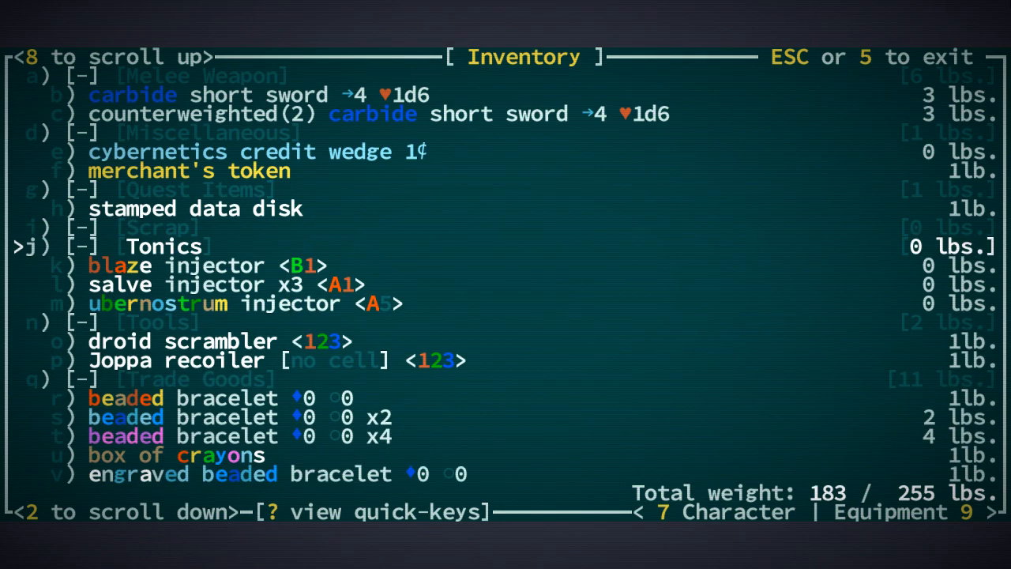
pyautogui.scroll(-3)
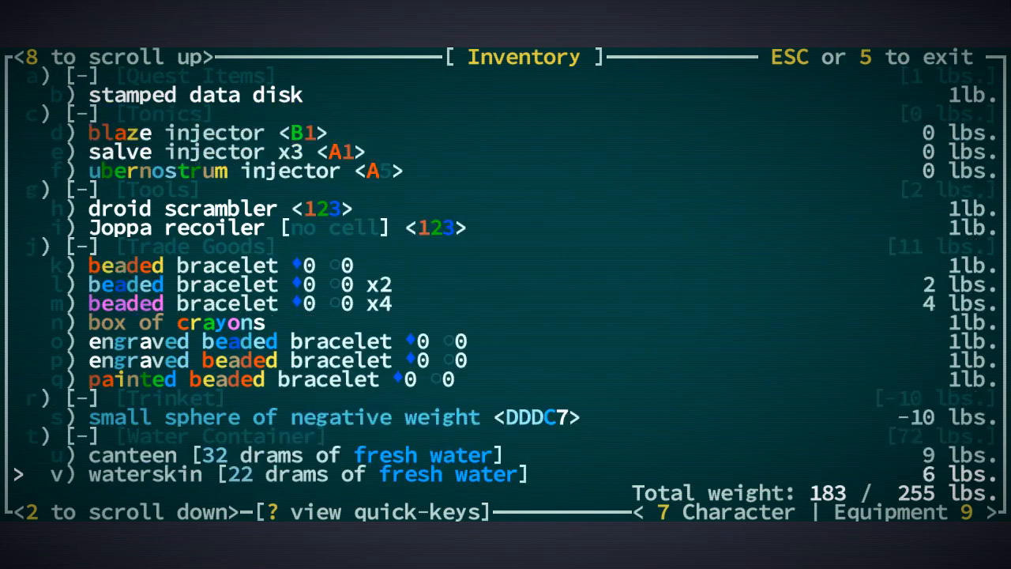
pyautogui.scroll(-3)
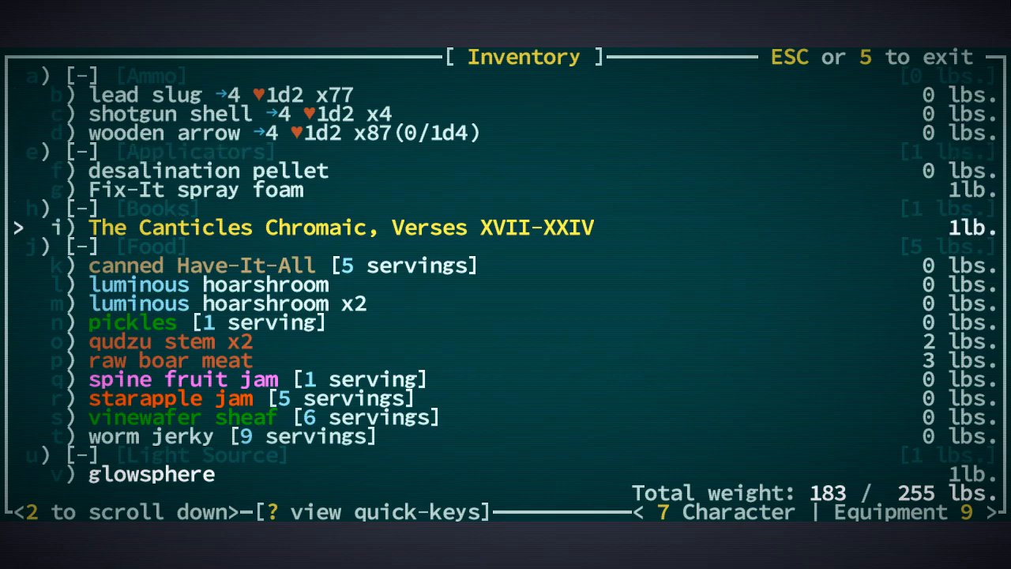
pyautogui.scroll(-3)
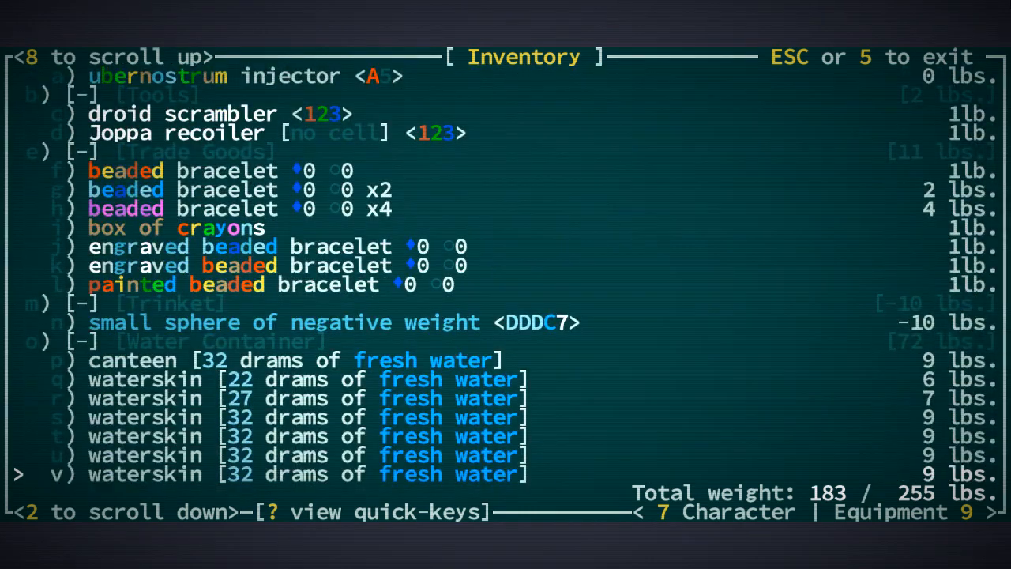
pyautogui.scroll(-3)
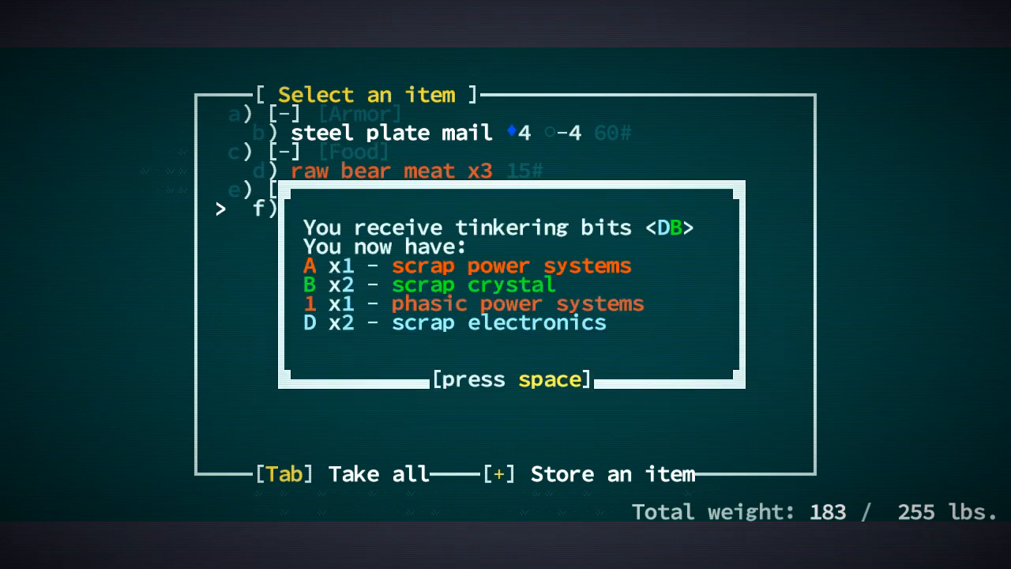
# Acknowledge the tinkering bits received from disassembling the scrap
pyautogui.press('space')
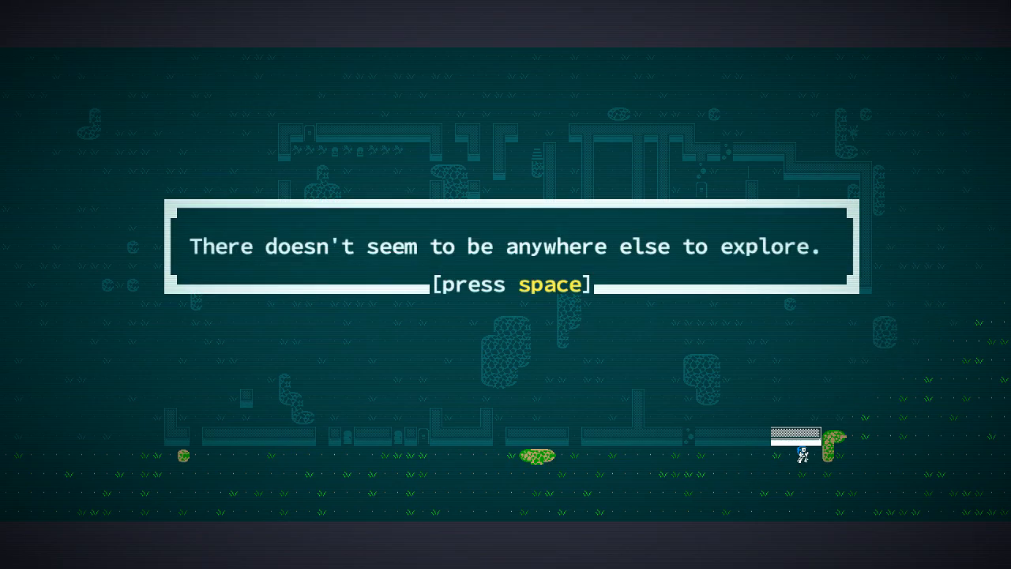
# Dismiss the fully-explored notice and start walking west across the level
pyautogui.press('space')
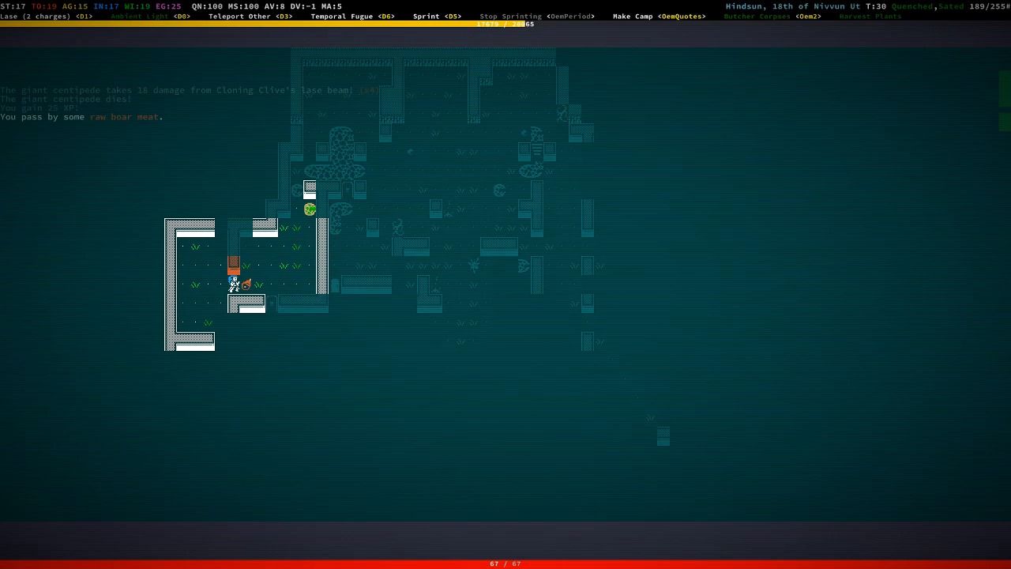
pyautogui.press('Down')
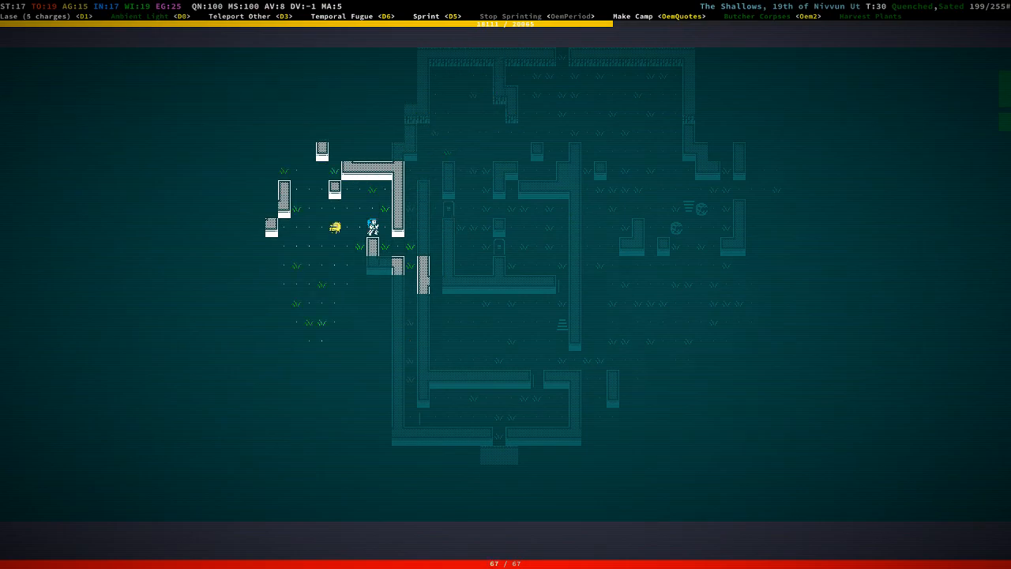
# Make camp, preserve seven raw boar meats into 21 boar jerky, and eat a meal
pyautogui.click(39, 15)
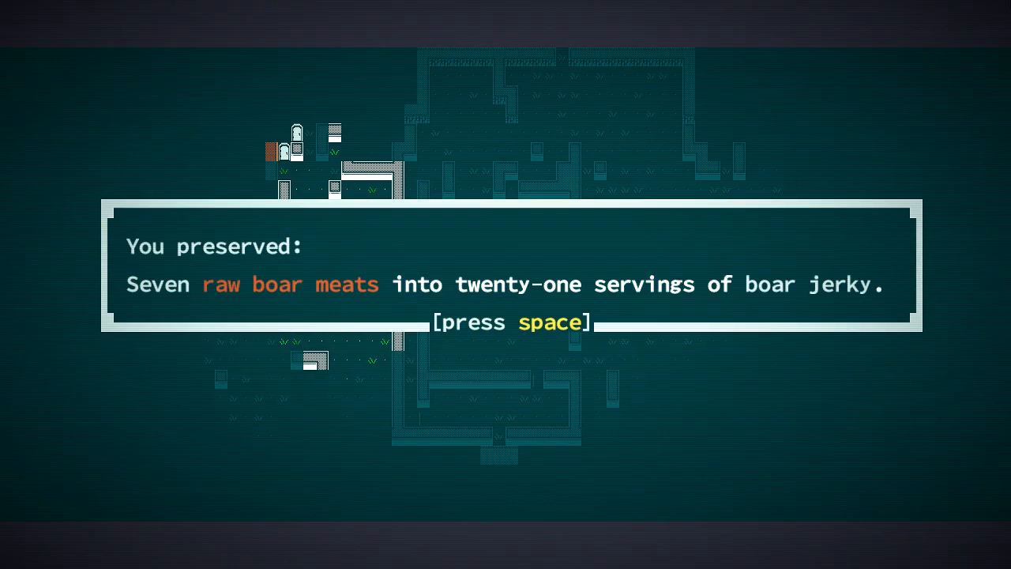
pyautogui.press('space')
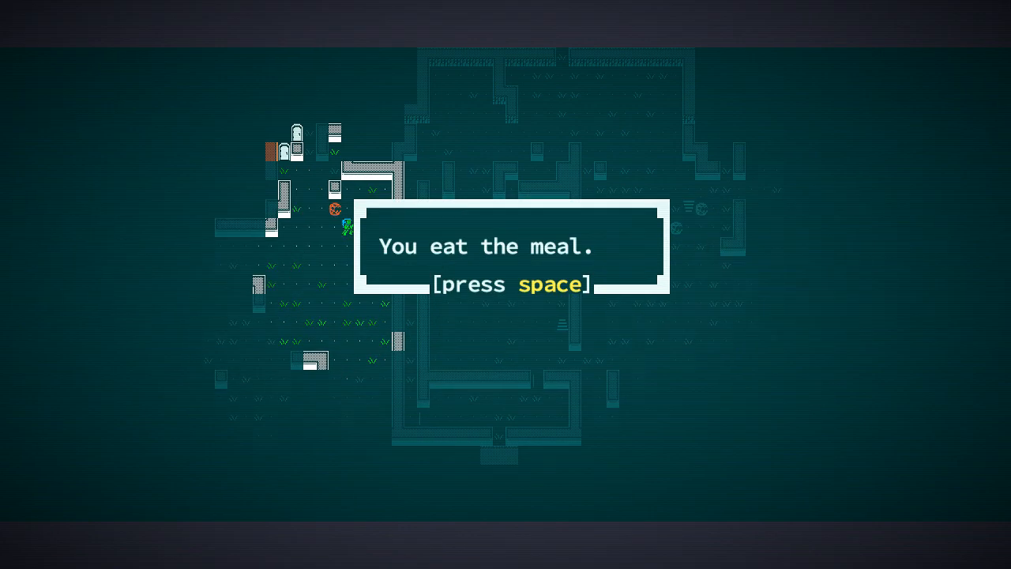
pyautogui.press('space')
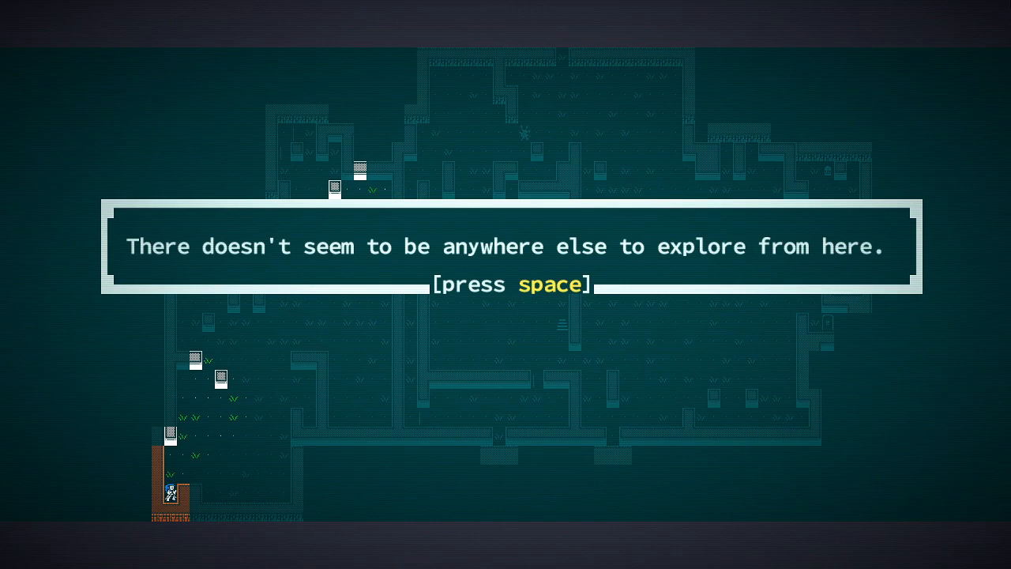
# Dismiss the nowhere-left-to-explore notice to return to the map
pyautogui.press('space')
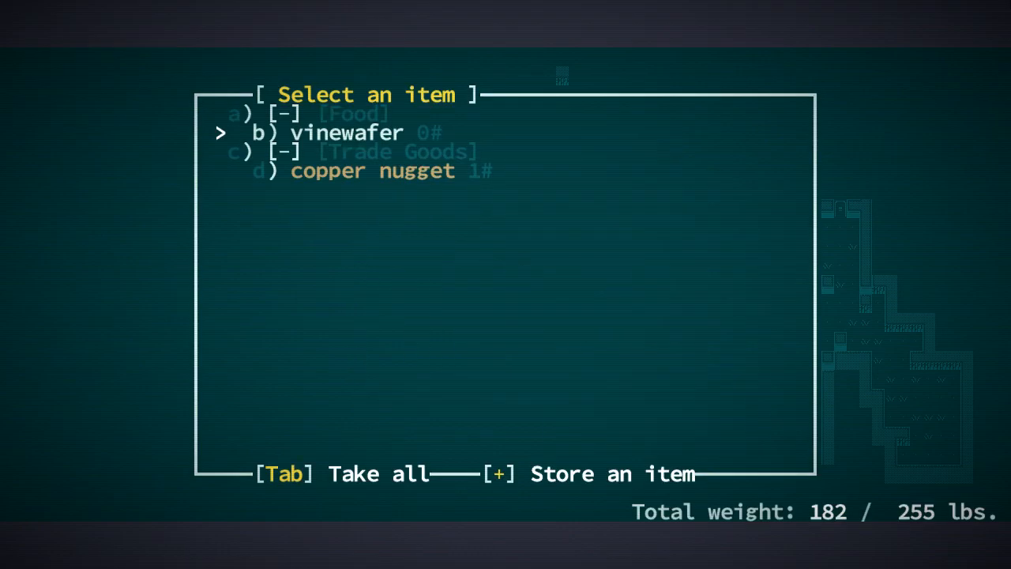
# Take all from two containers: vinewafer, copper nugget, Fix-It spray foam and canned Have-It-All
pyautogui.press('Tab')
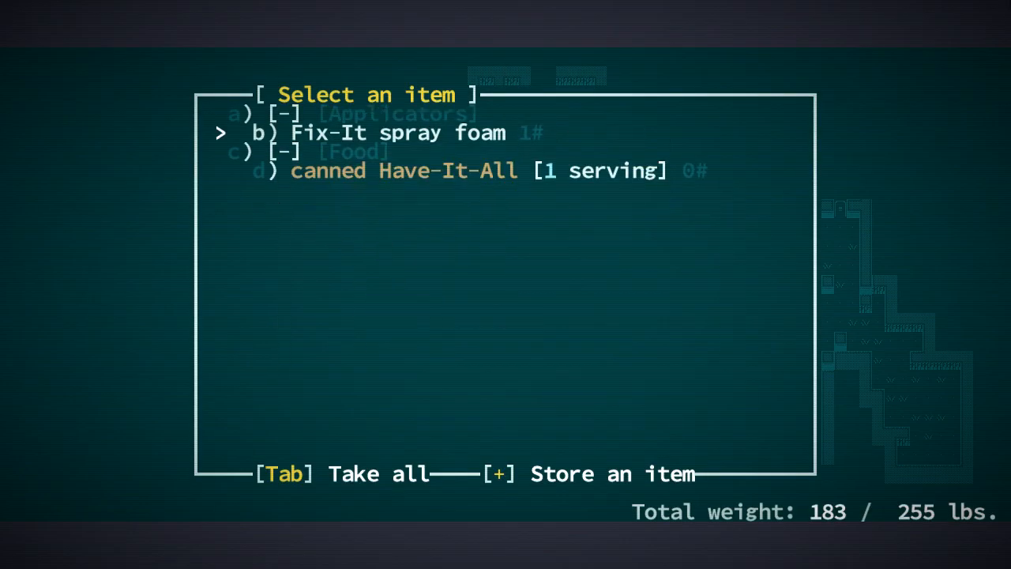
pyautogui.press('Tab')
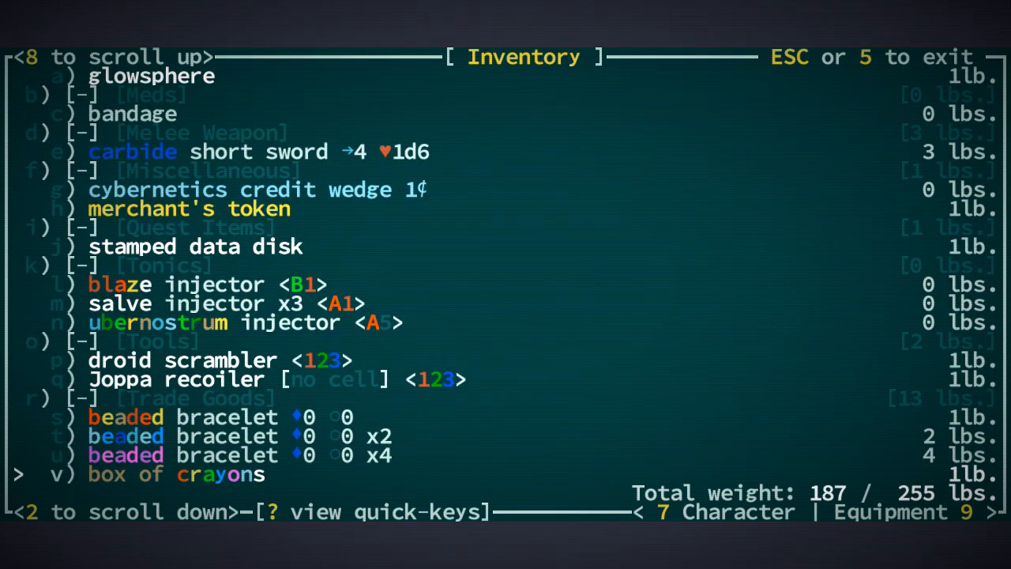
# Scroll the inventory down to the water containers showing a canteen and full waterskins
pyautogui.scroll(-3)
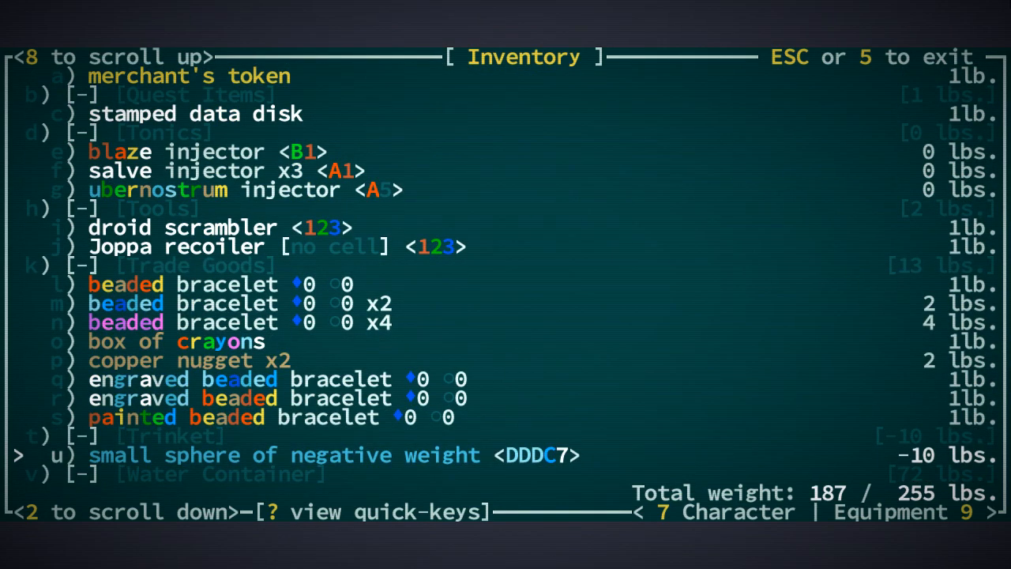
pyautogui.scroll(-3)
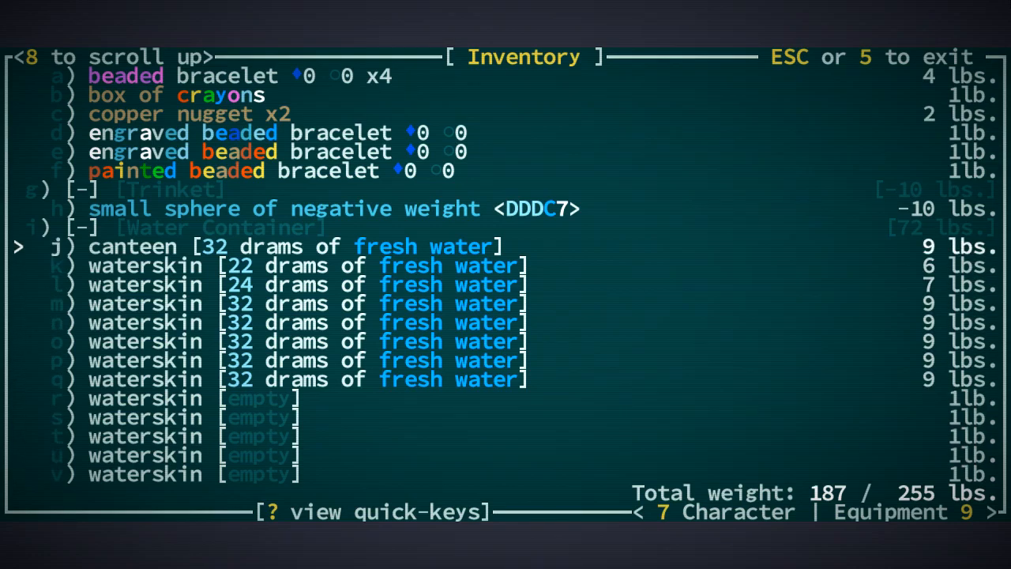